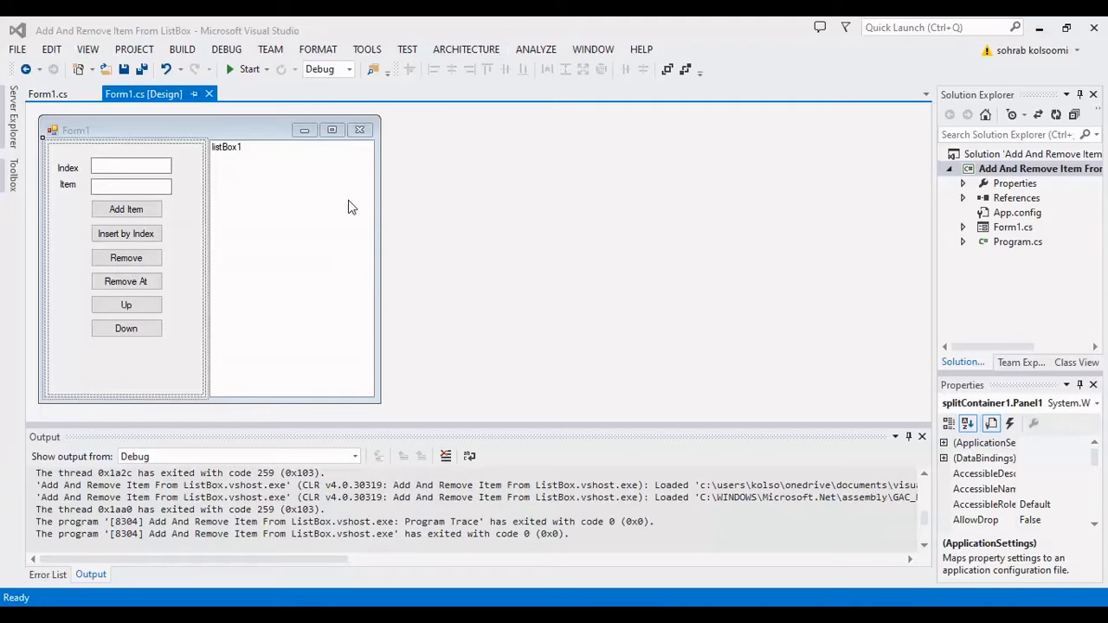
{"action": "mouse_move", "coordinate": [236, 261]}
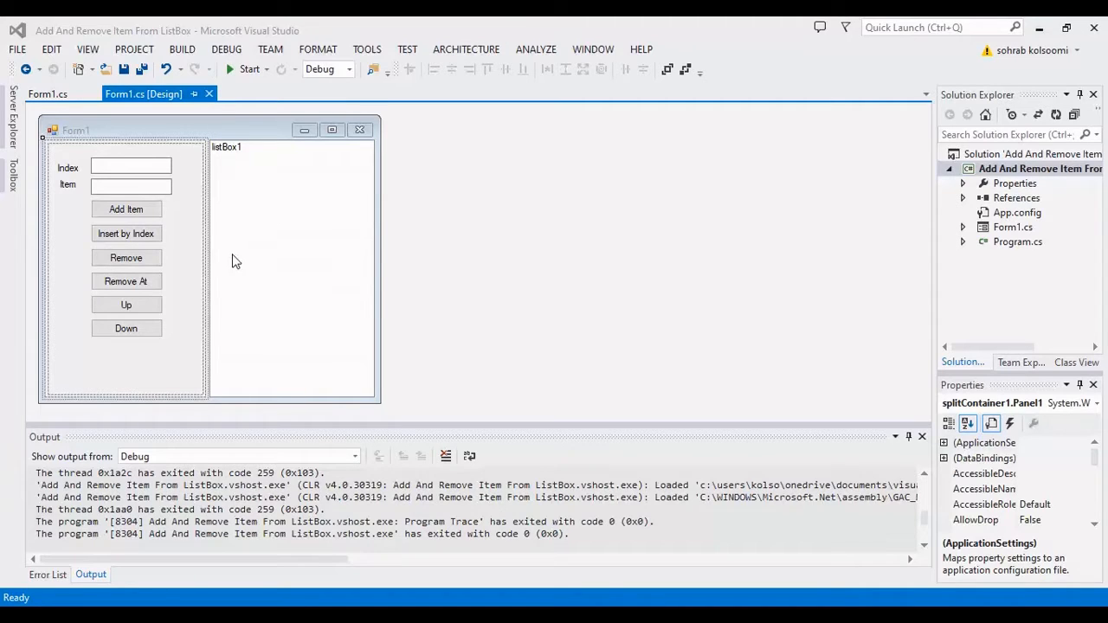
{"action": "mouse_move", "coordinate": [246, 206]}
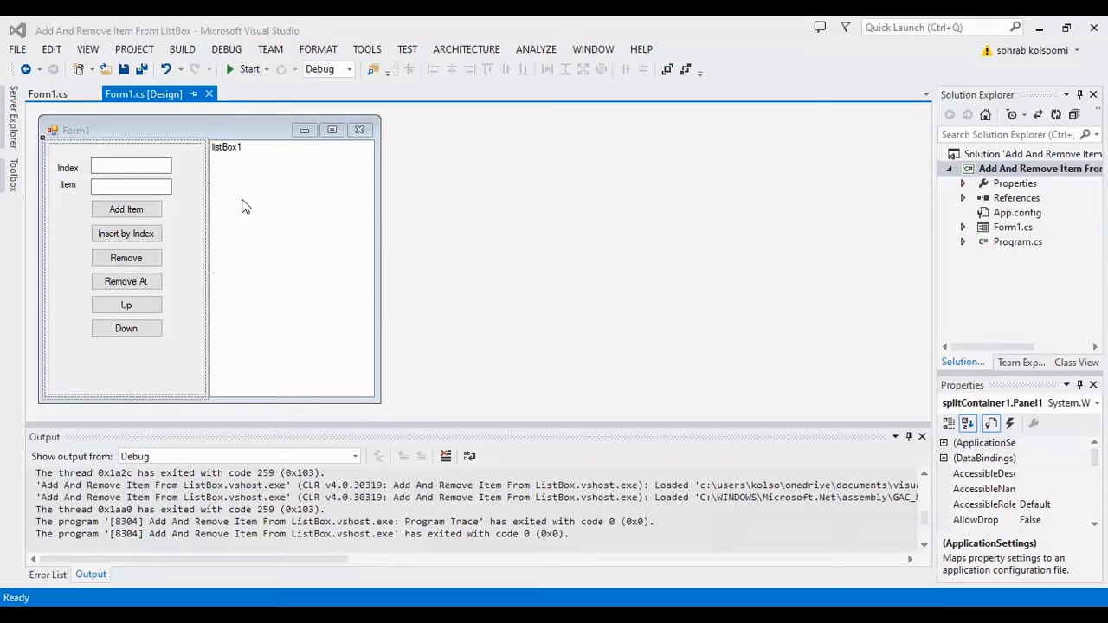
{"action": "mouse_move", "coordinate": [201, 238]}
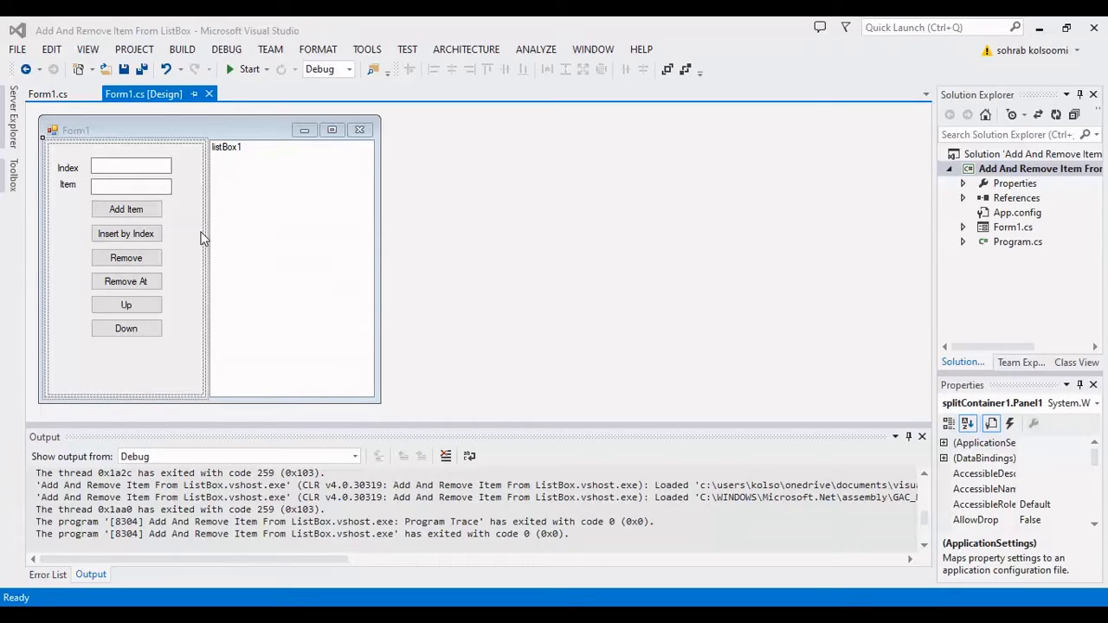
{"action": "mouse_move", "coordinate": [57, 276]}
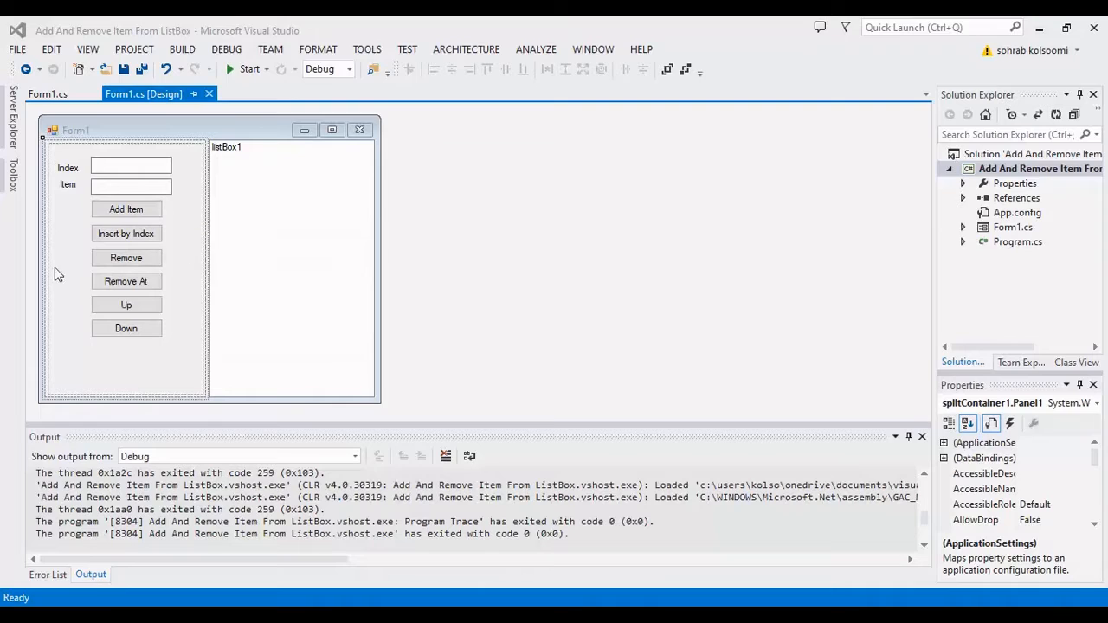
{"action": "mouse_move", "coordinate": [273, 283]}
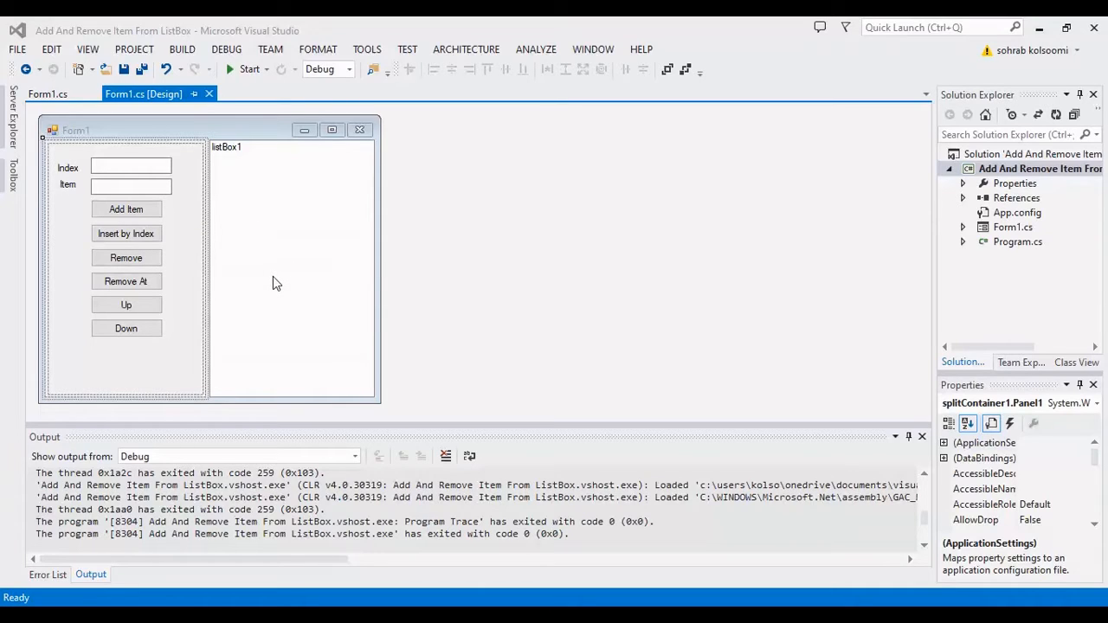
{"action": "mouse_move", "coordinate": [171, 275]}
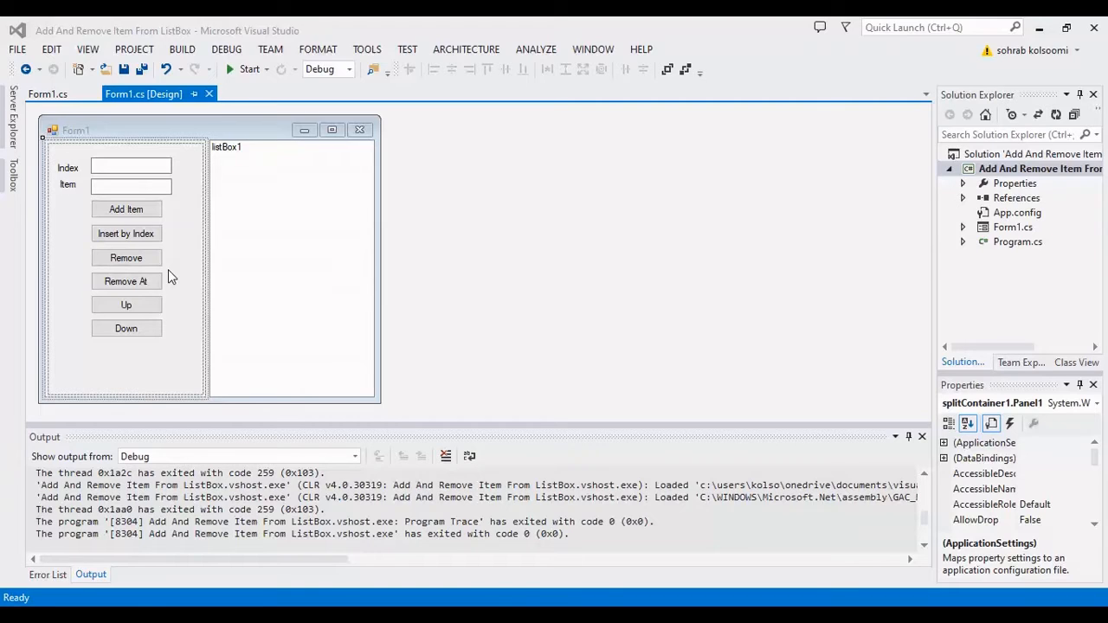
{"action": "mouse_move", "coordinate": [122, 206]}
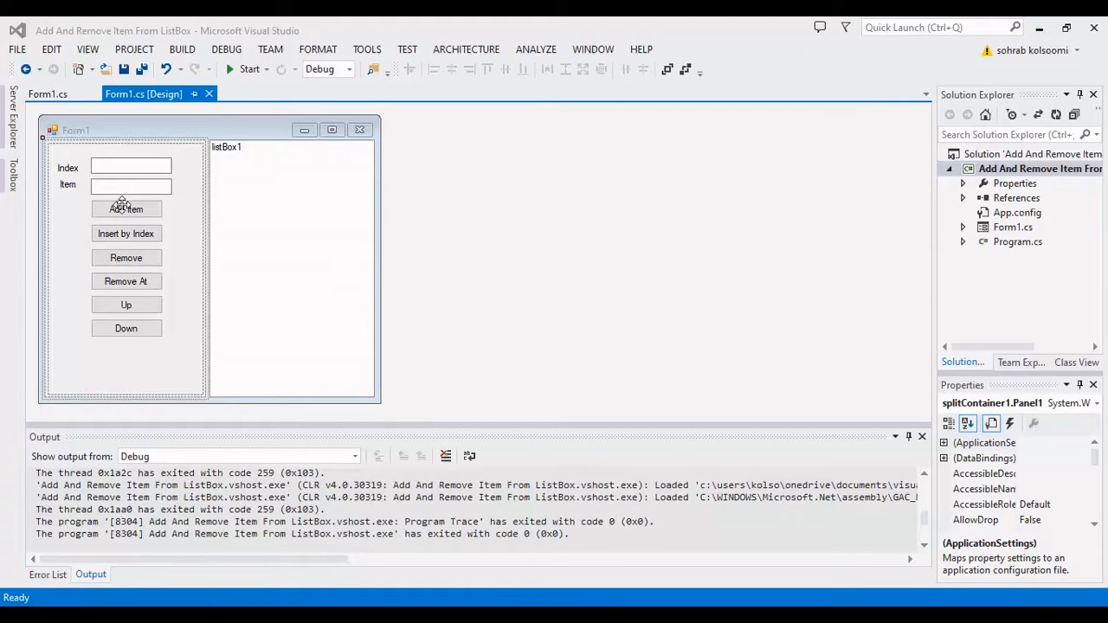
{"action": "mouse_move", "coordinate": [129, 179]}
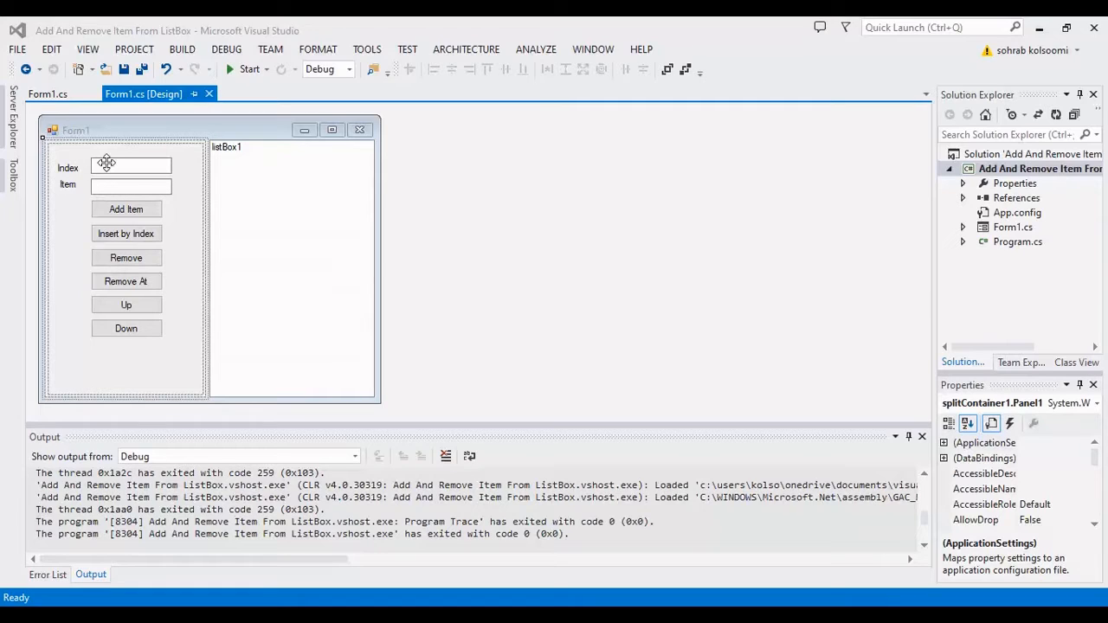
{"action": "mouse_move", "coordinate": [111, 182]}
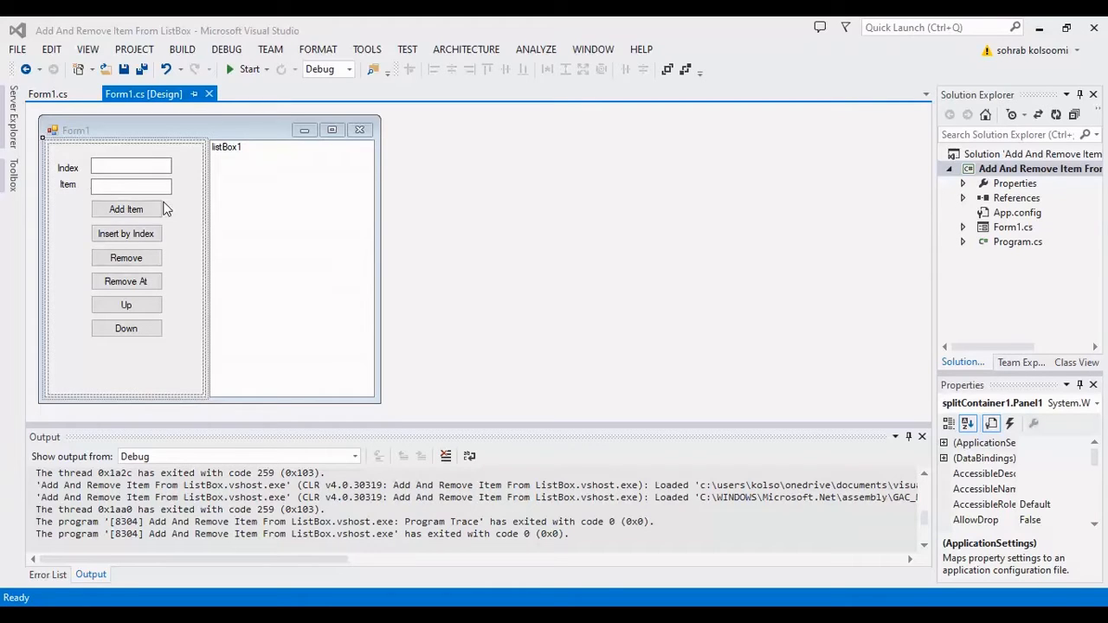
{"action": "mouse_move", "coordinate": [156, 227]}
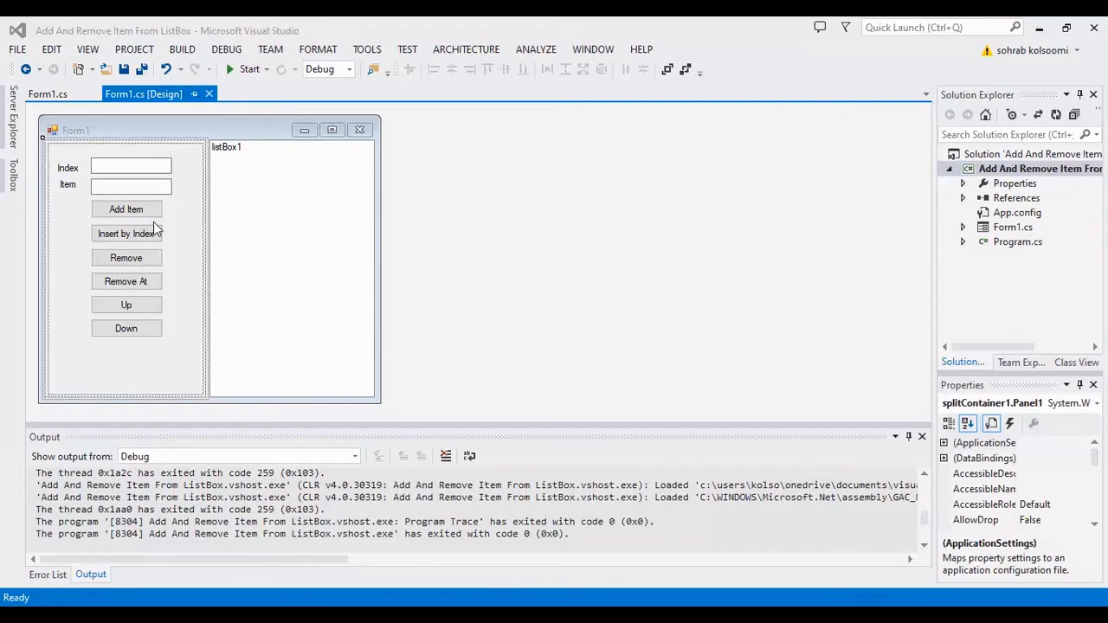
{"action": "mouse_move", "coordinate": [126, 208]}
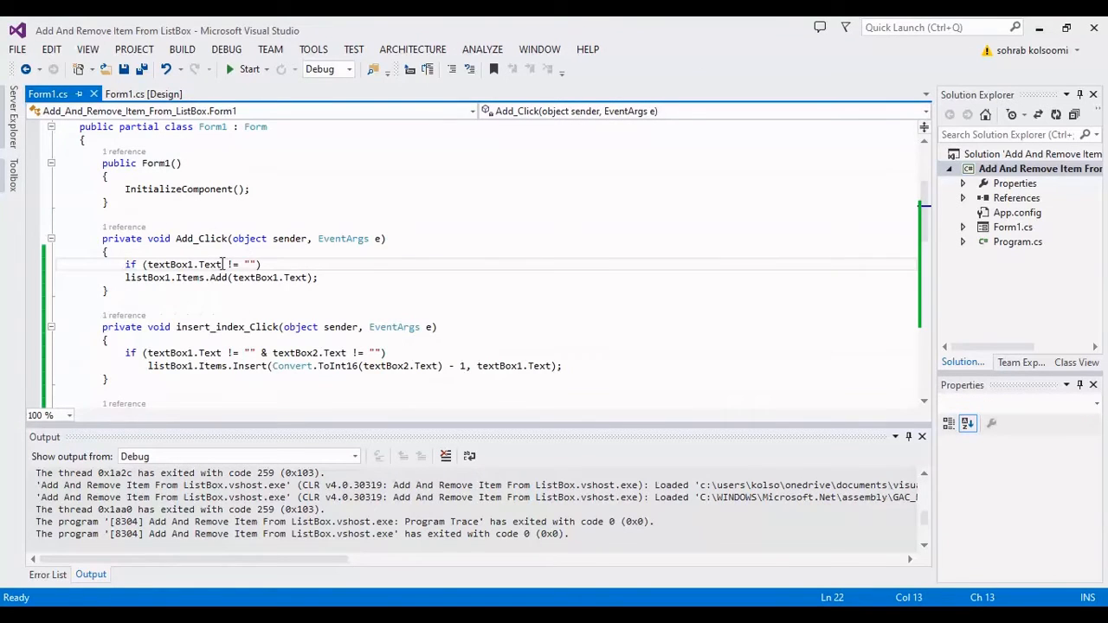
{"action": "mouse_move", "coordinate": [191, 277]}
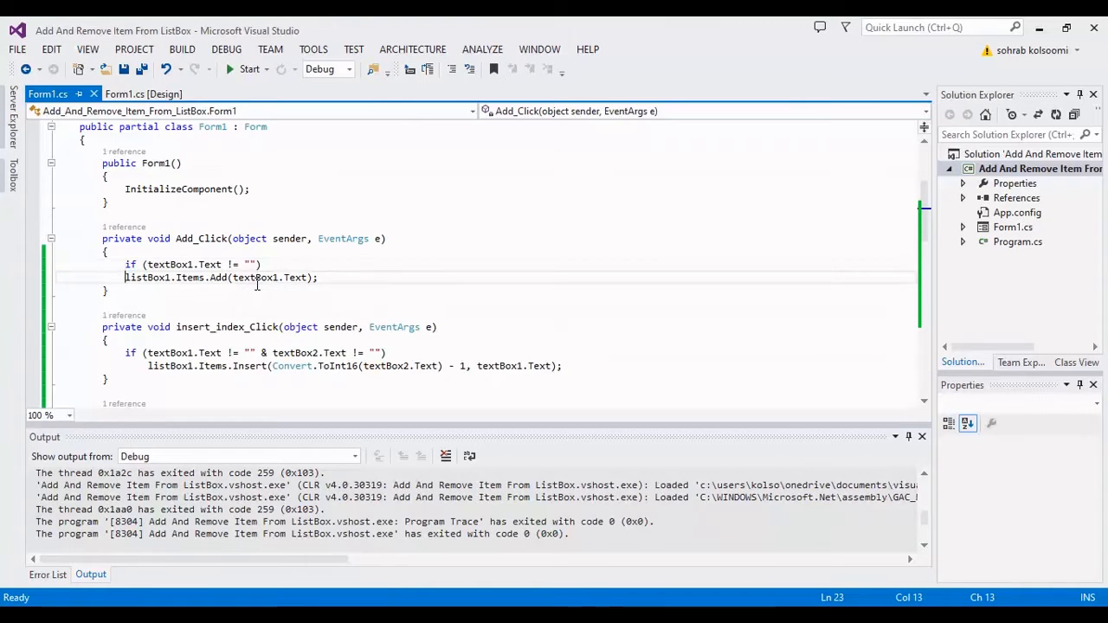
- Scroll Form1.cs through the Add_Click, insert_index_Click and UP_Click handlers
{"action": "scroll", "scroll_direction": "down", "scroll_amount": 3}
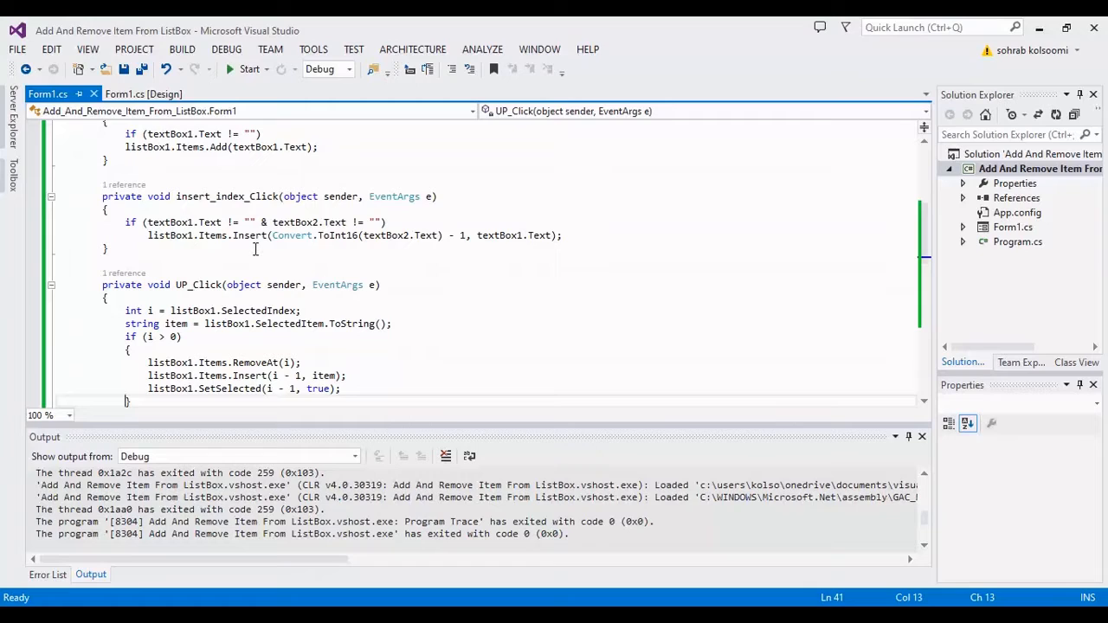
{"action": "mouse_move", "coordinate": [419, 244]}
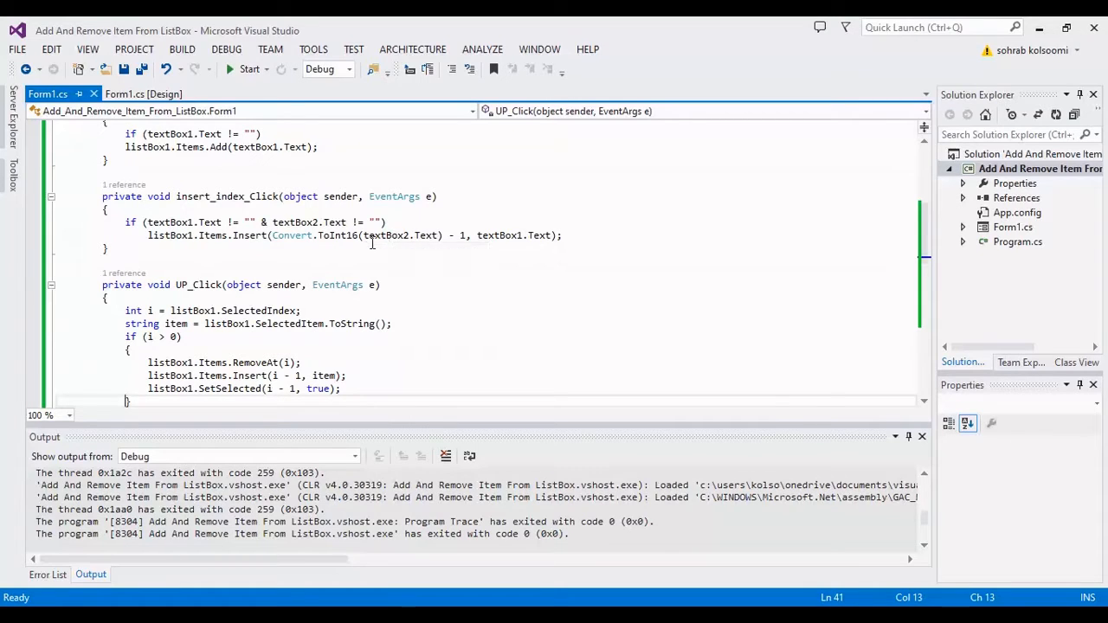
{"action": "mouse_move", "coordinate": [403, 235]}
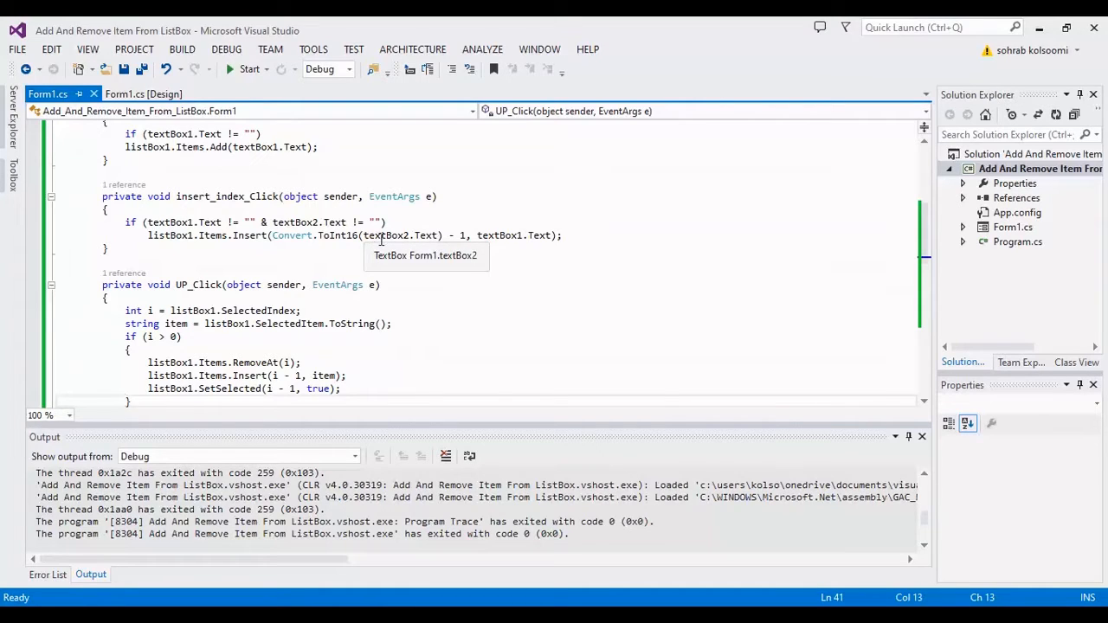
{"action": "mouse_move", "coordinate": [394, 235]}
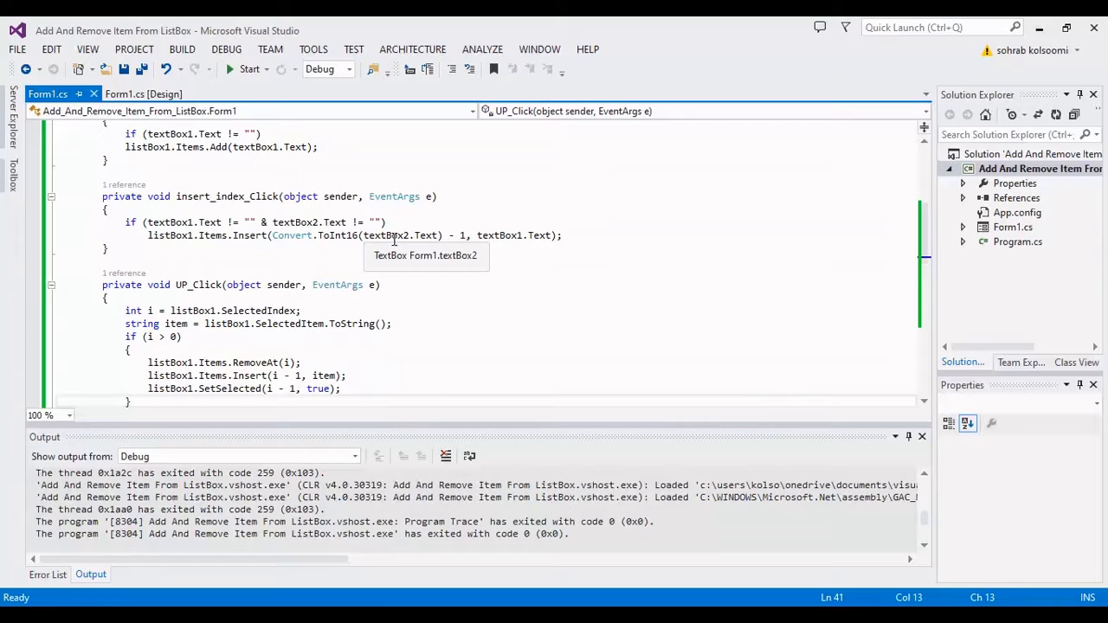
{"action": "mouse_move", "coordinate": [433, 235]}
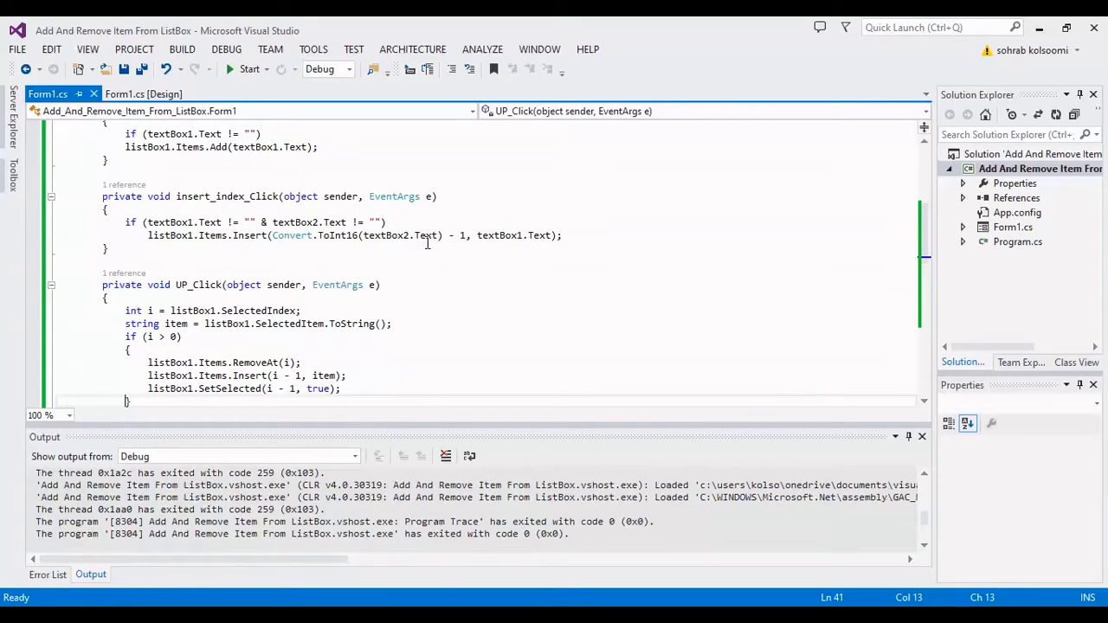
{"action": "mouse_move", "coordinate": [407, 235]}
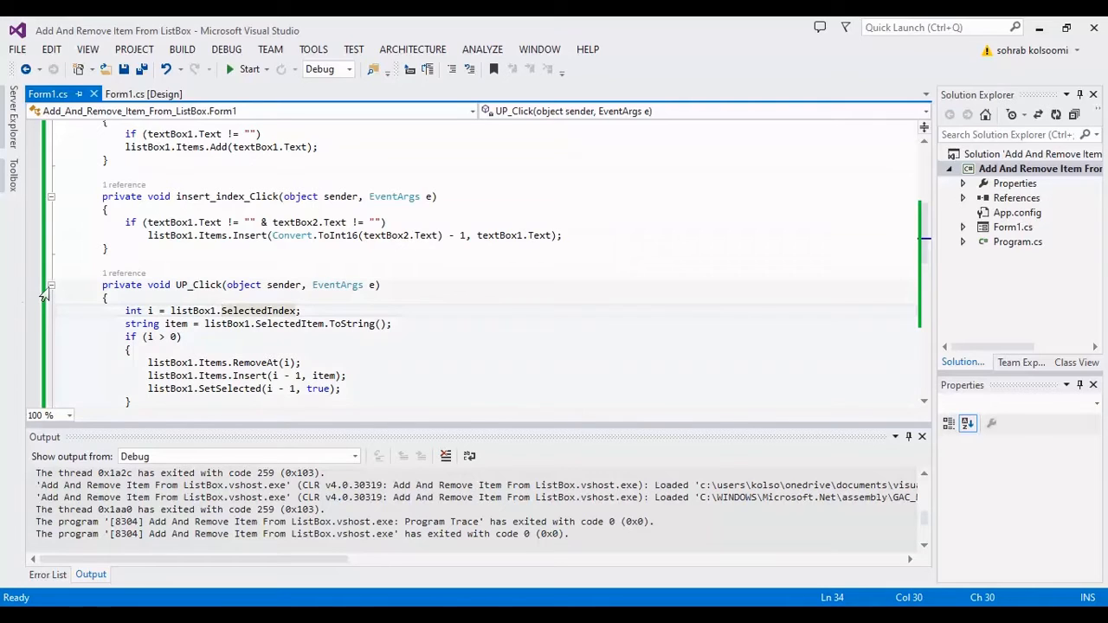
- Collapse the UP_Click handler to bring the remove_Click and Remove_at_Click code into view
{"action": "left_click", "coordinate": [50, 285]}
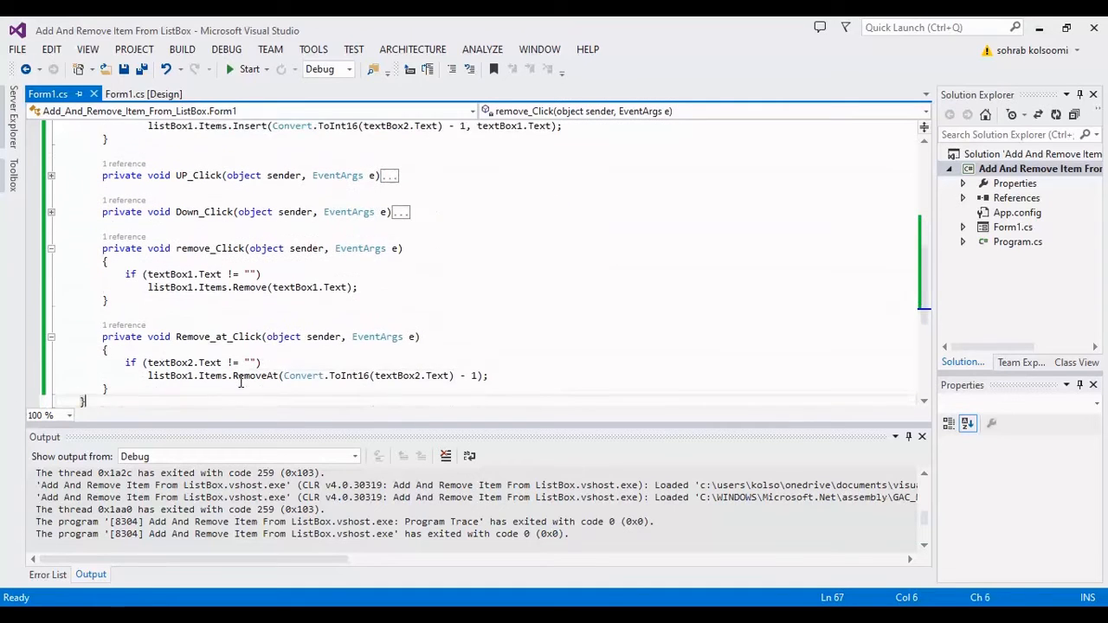
{"action": "mouse_move", "coordinate": [249, 275]}
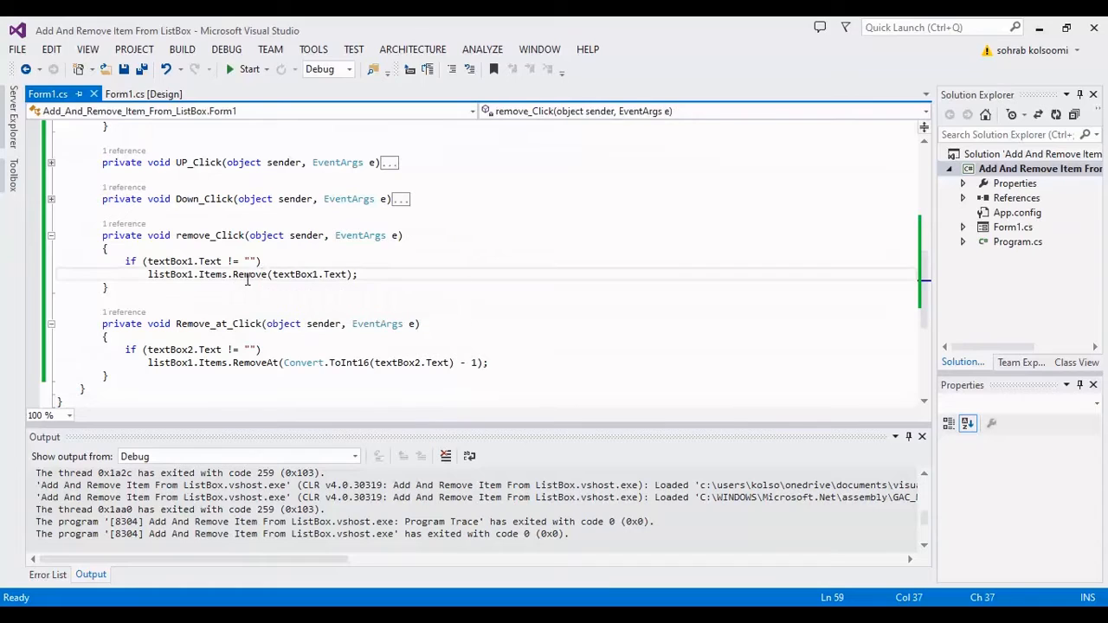
{"action": "mouse_move", "coordinate": [333, 274]}
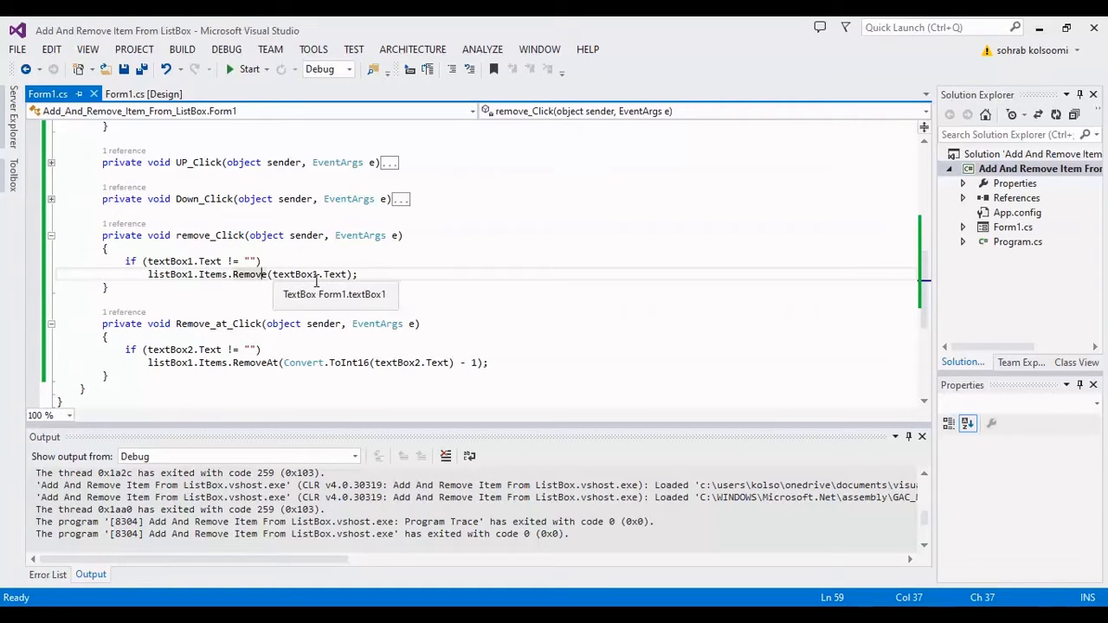
{"action": "mouse_move", "coordinate": [253, 319]}
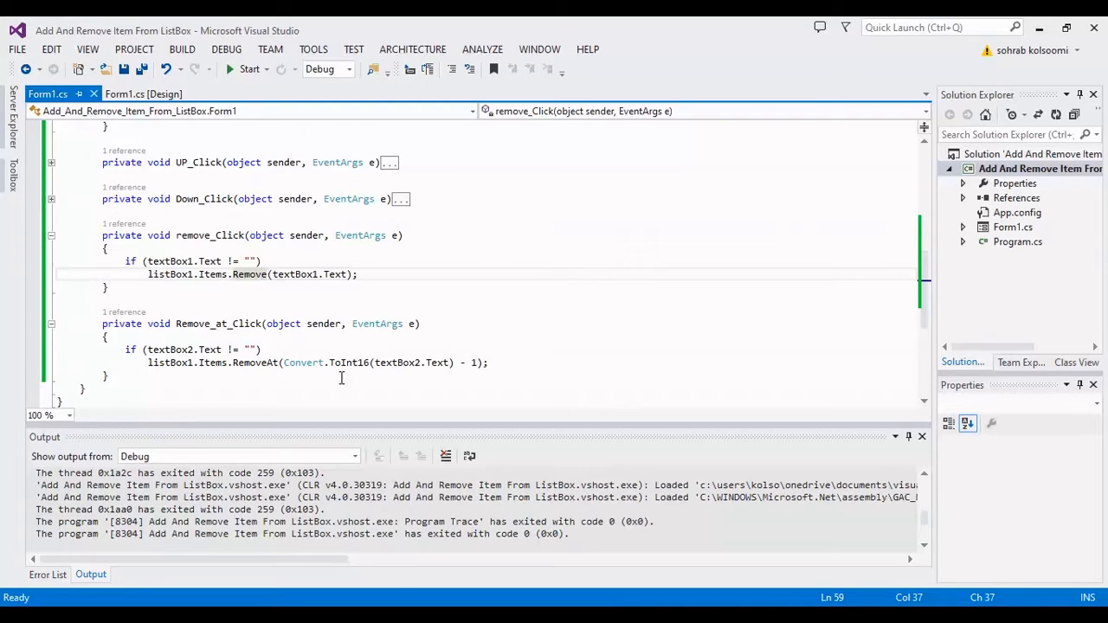
{"action": "mouse_move", "coordinate": [242, 378]}
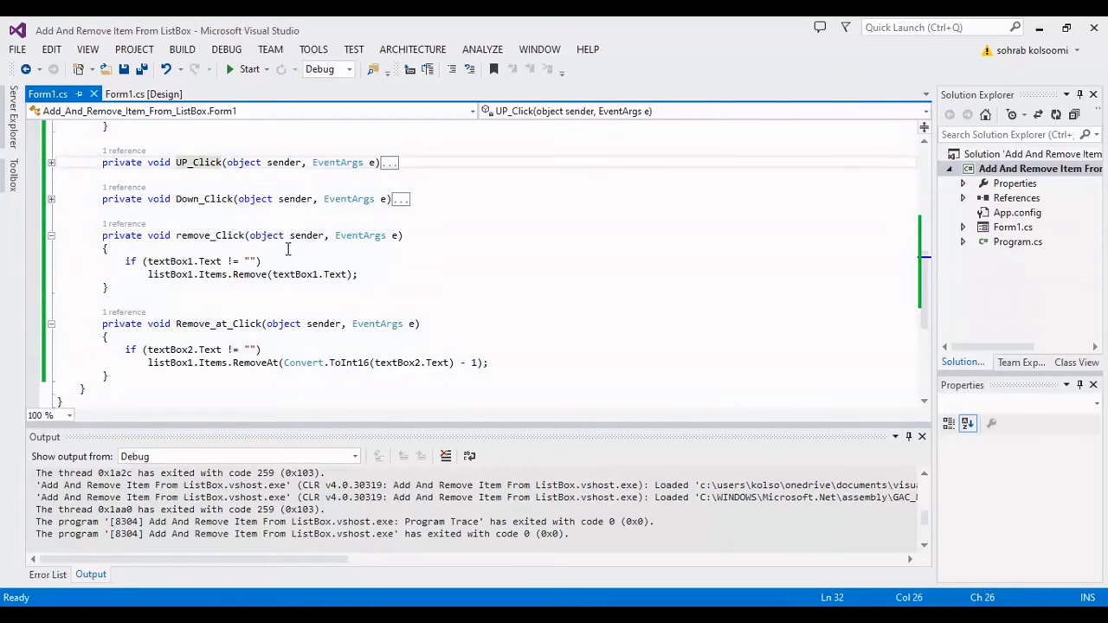
{"action": "mouse_move", "coordinate": [249, 69]}
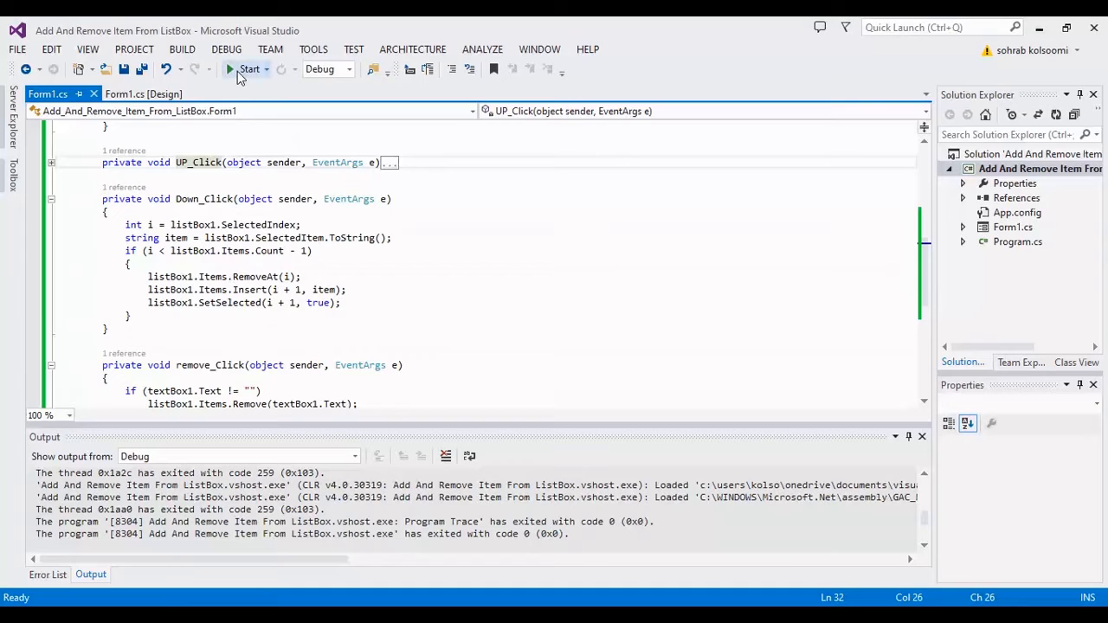
- Run the WinForms app and add item1 to the list box
{"action": "left_click", "coordinate": [250, 69]}
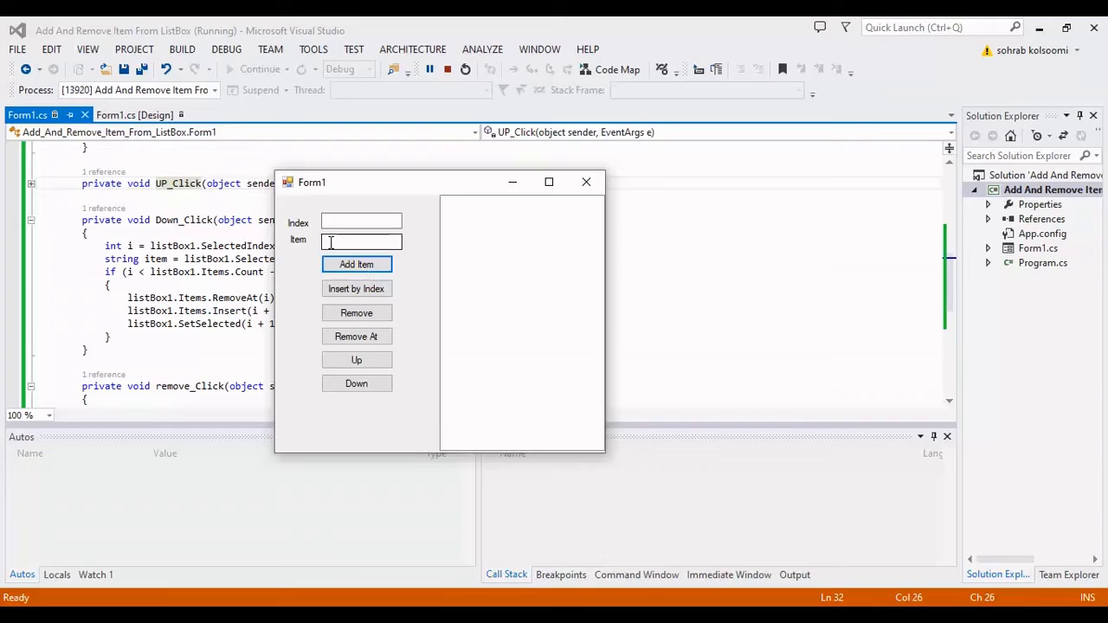
{"action": "type", "text": "a"}
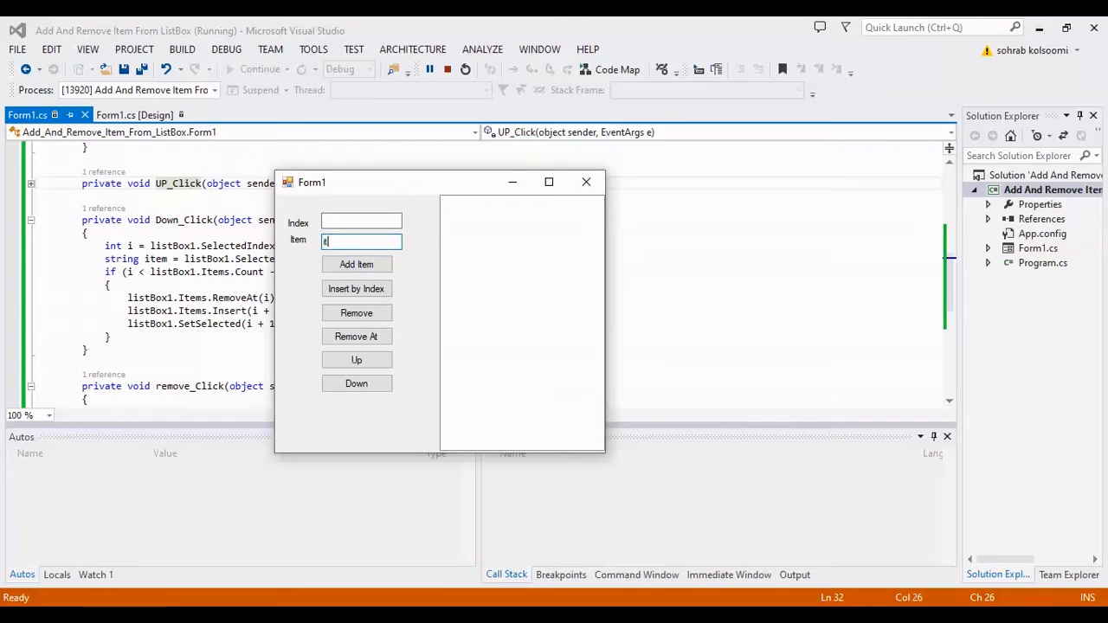
{"action": "type", "text": "item1"}
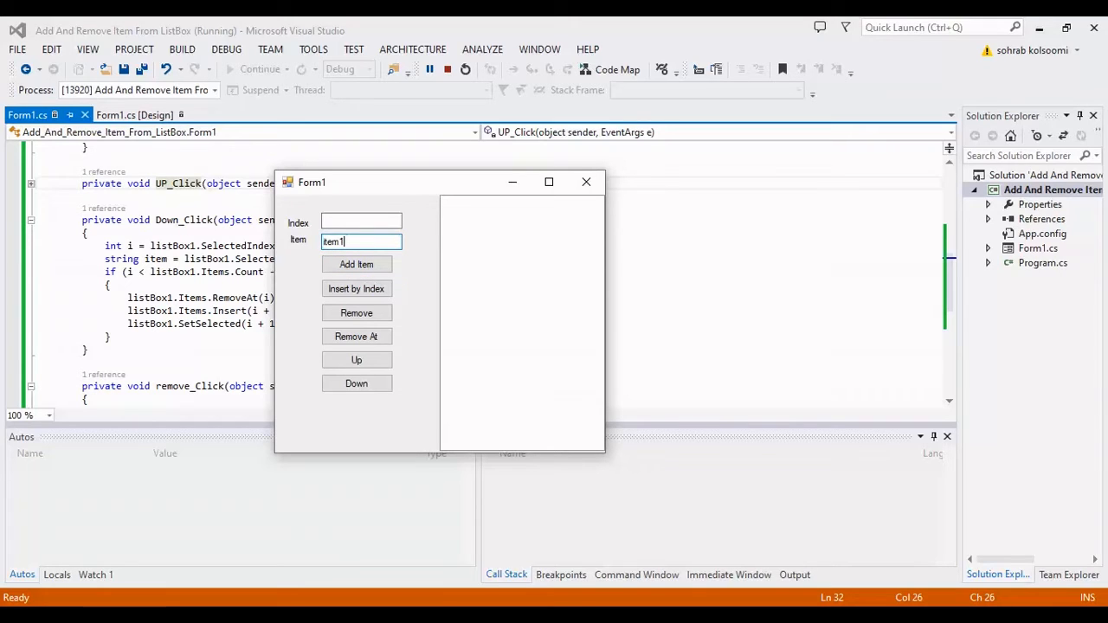
{"action": "left_click", "coordinate": [355, 265]}
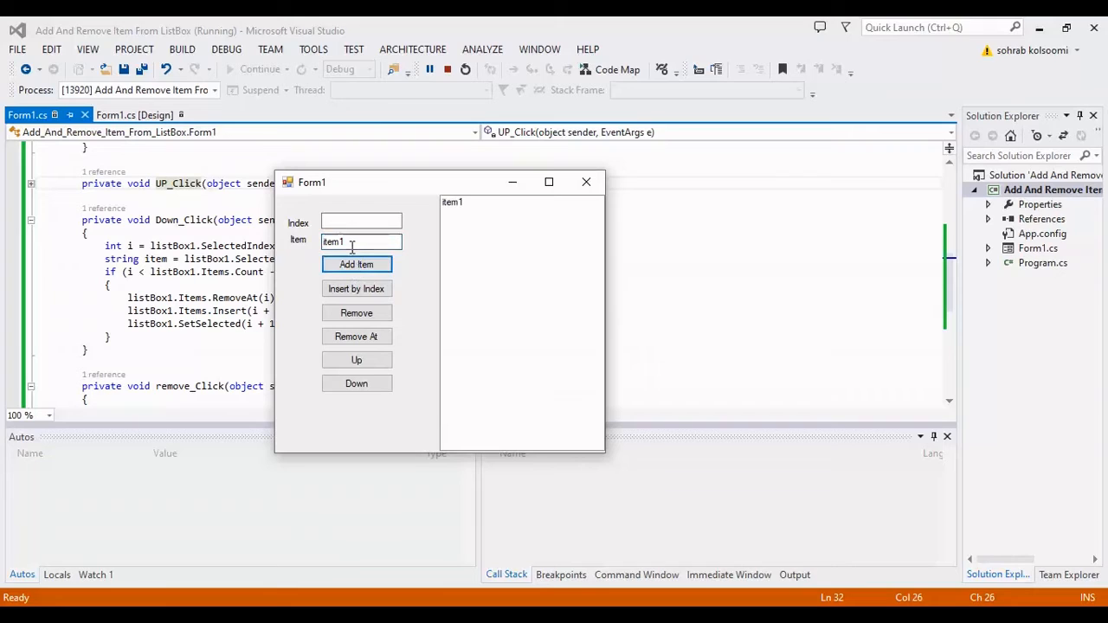
- Add item2, item3 and item4 to the list with Add Item
{"action": "type", "text": "item2"}
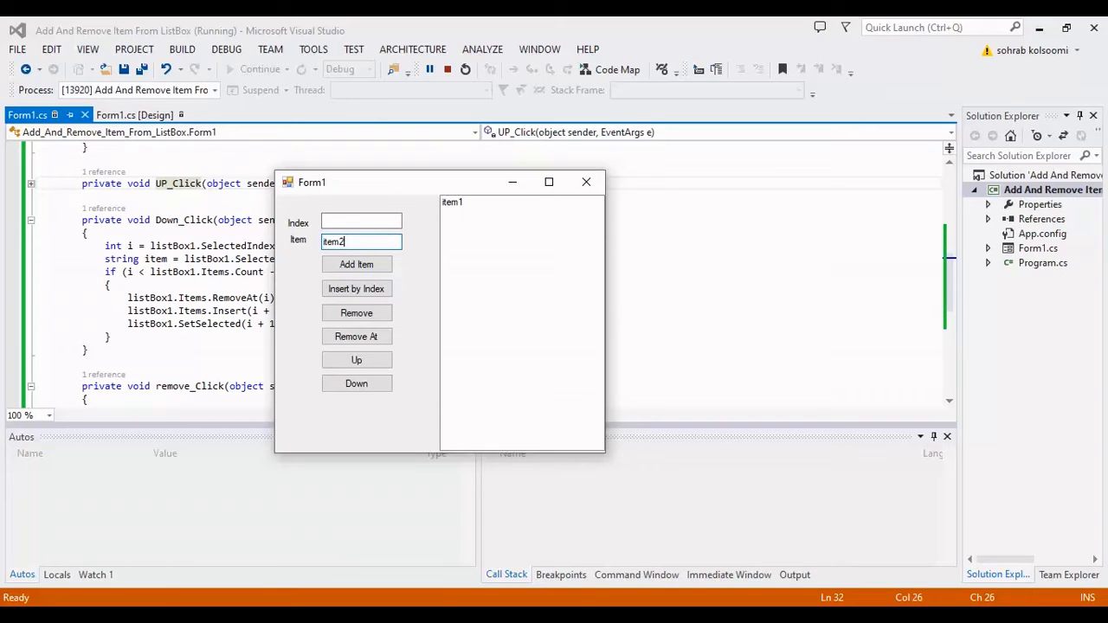
{"action": "left_click", "coordinate": [356, 264]}
{"action": "type", "text": "3"}
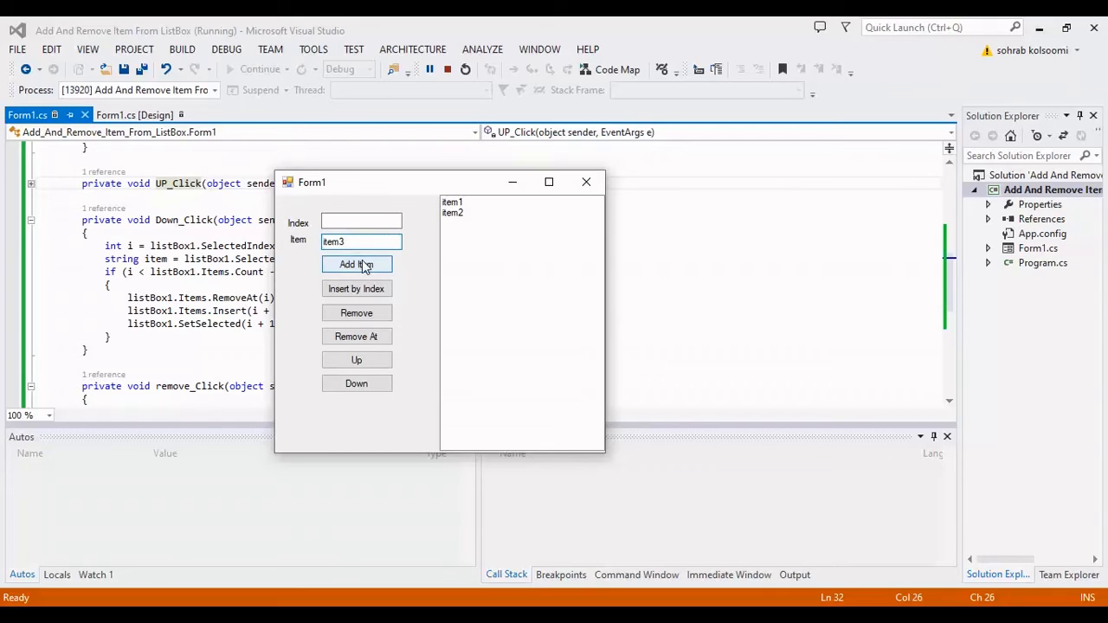
{"action": "left_click", "coordinate": [356, 264]}
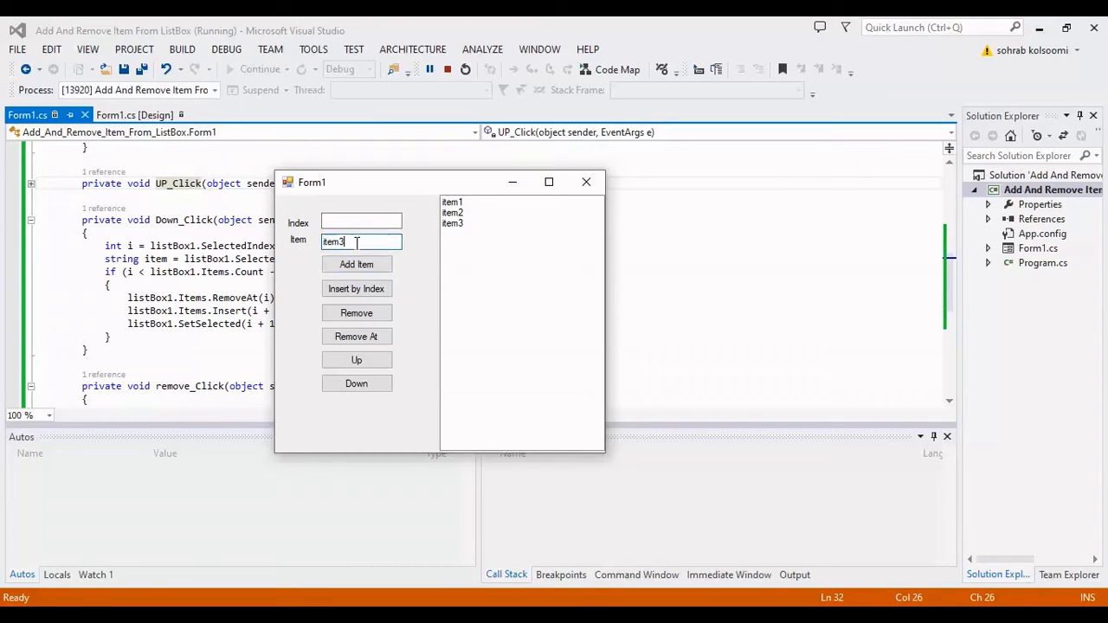
{"action": "left_click", "coordinate": [355, 264]}
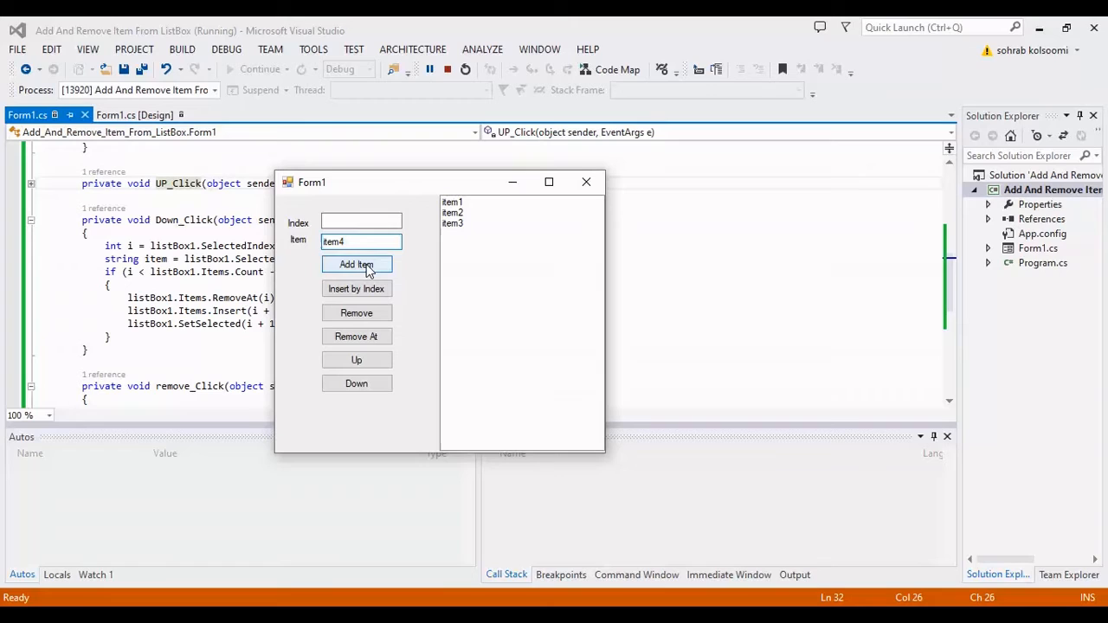
{"action": "left_click", "coordinate": [356, 264]}
{"action": "type", "text": "8"}
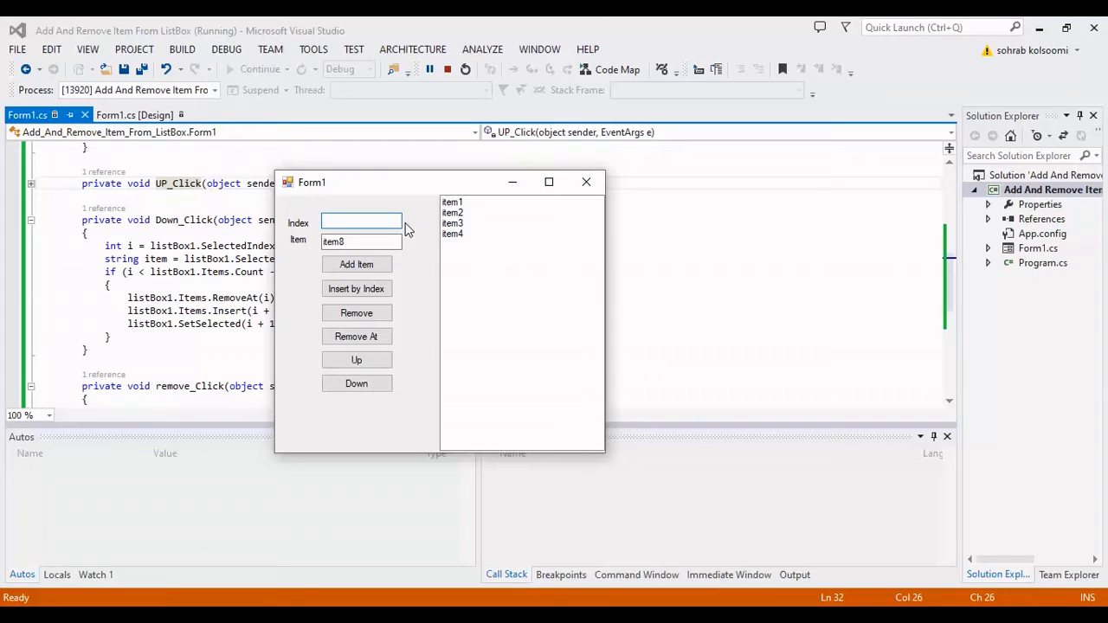
- Insert item8 by index 3 so it sits between item2 and item3
{"action": "left_click", "coordinate": [356, 288]}
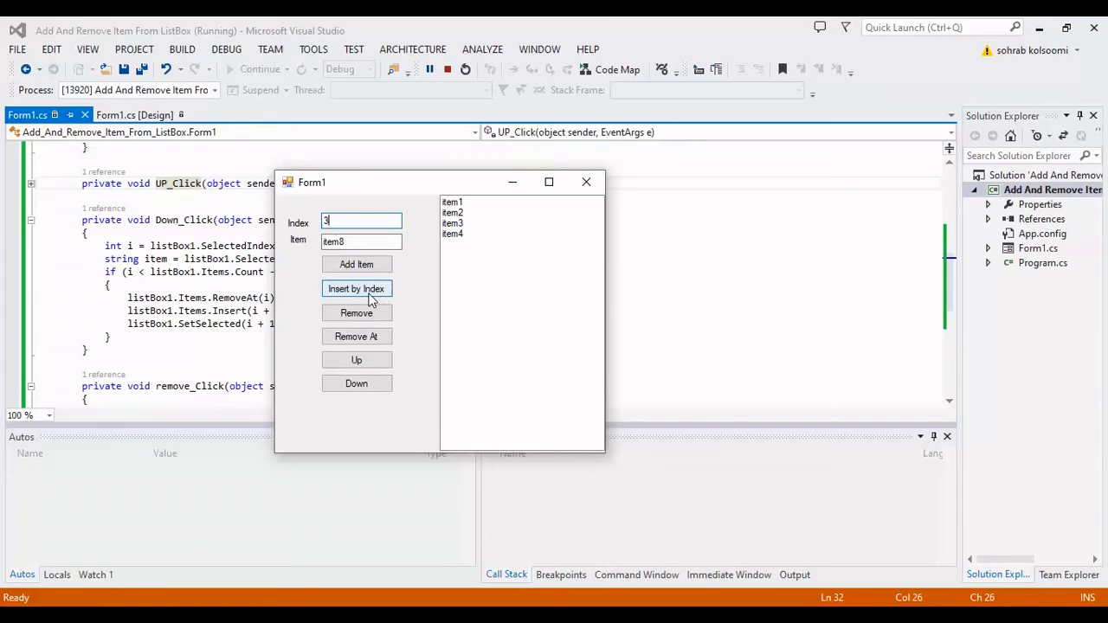
{"action": "left_click", "coordinate": [356, 289]}
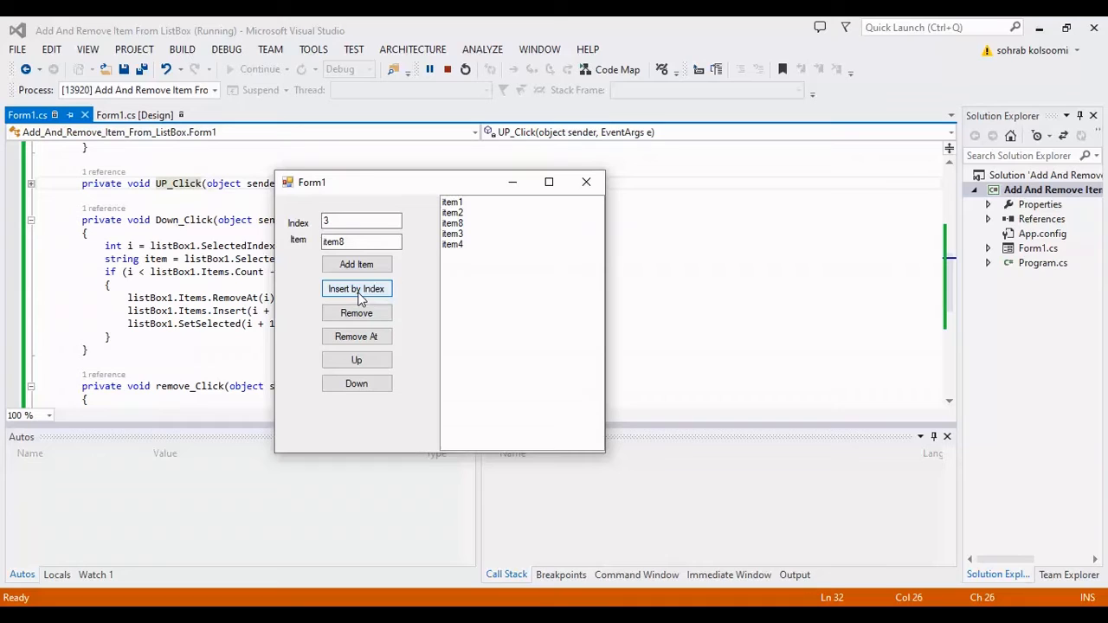
{"action": "left_click", "coordinate": [356, 288]}
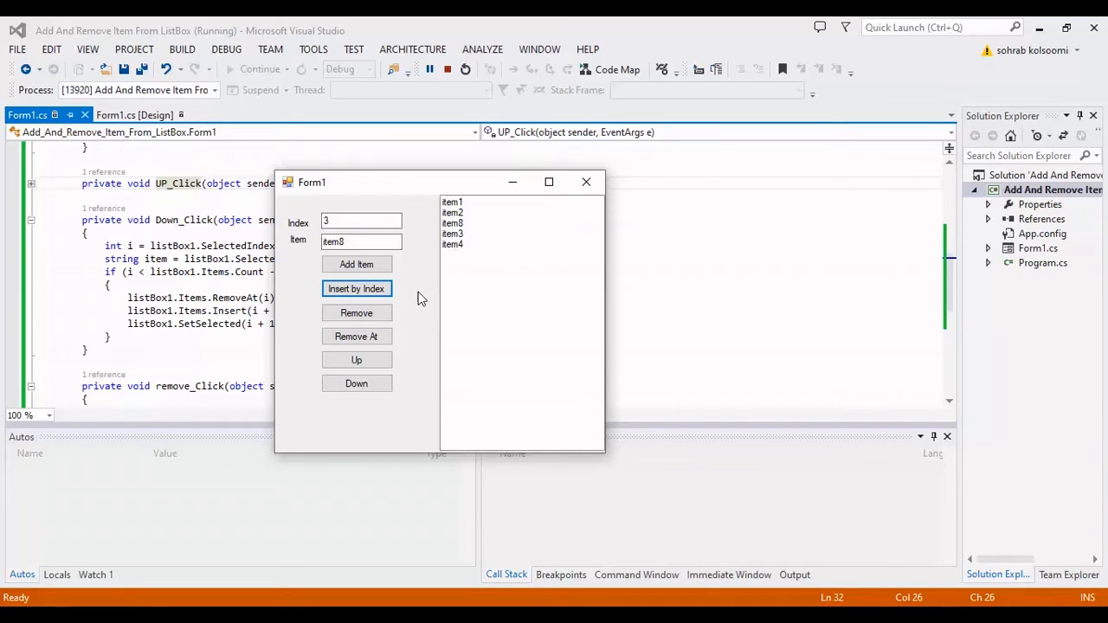
{"action": "left_click", "coordinate": [361, 221]}
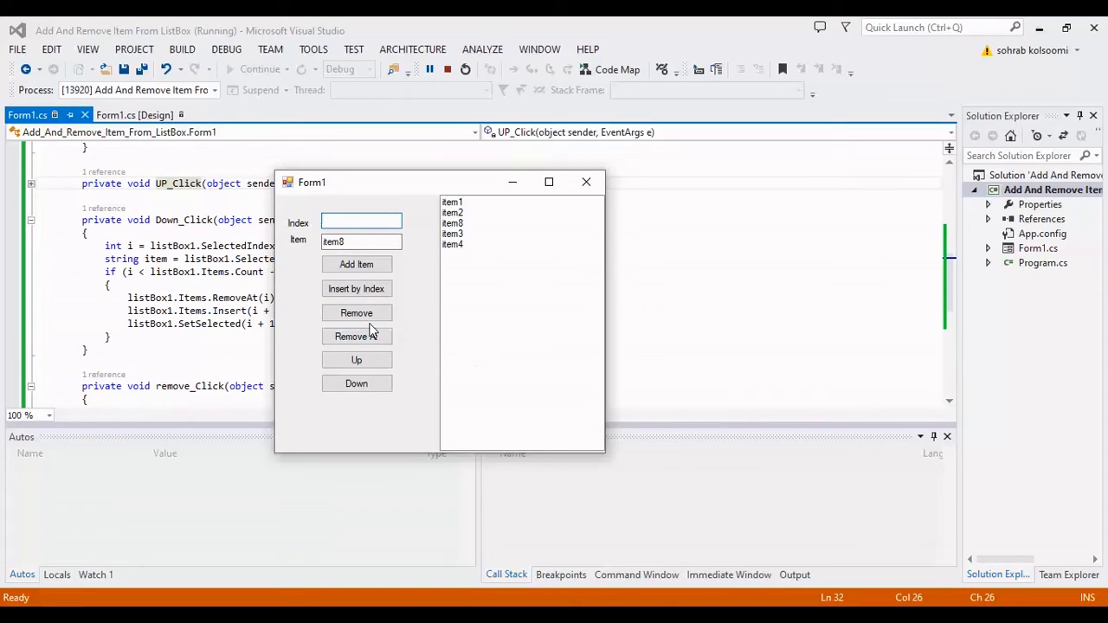
- Remove item8 by name, add it back, then move it up one position
{"action": "left_click", "coordinate": [356, 313]}
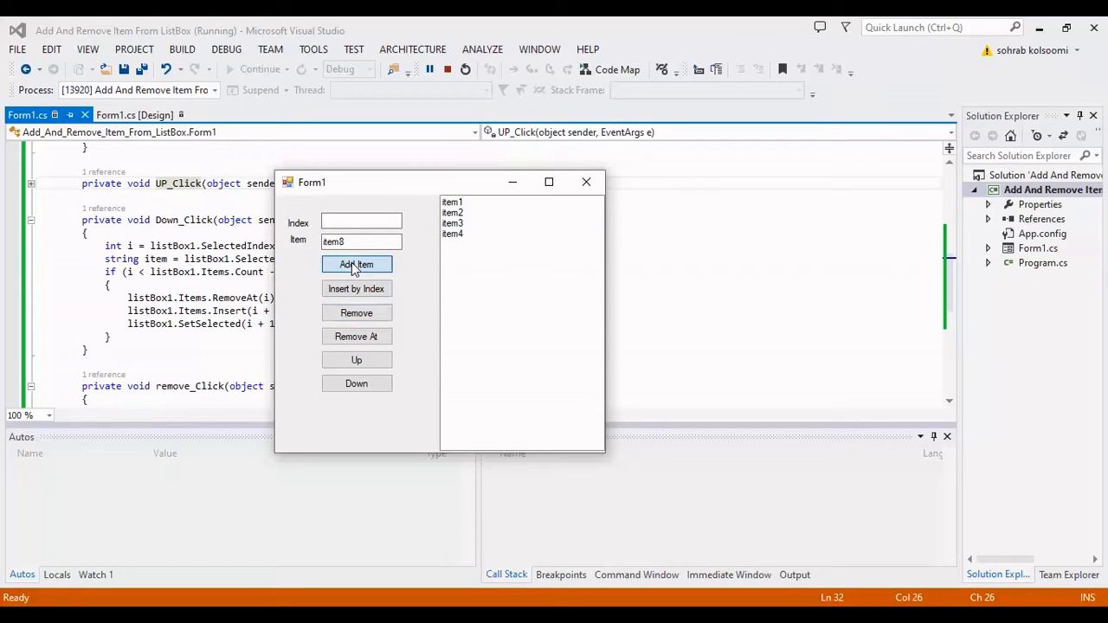
{"action": "left_click", "coordinate": [356, 264]}
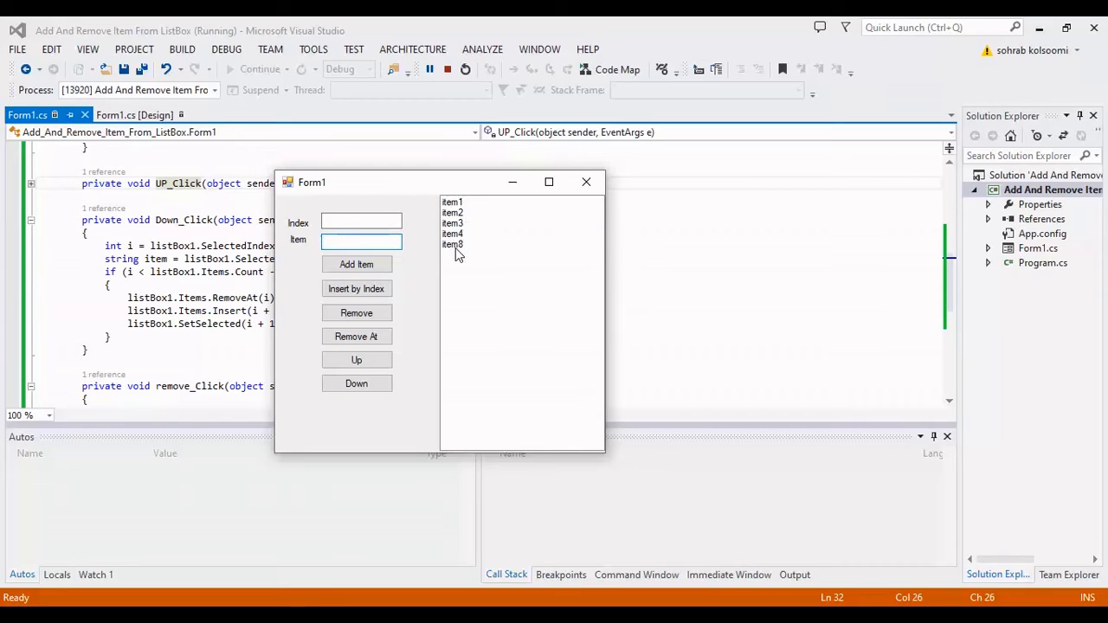
{"action": "left_click", "coordinate": [355, 360]}
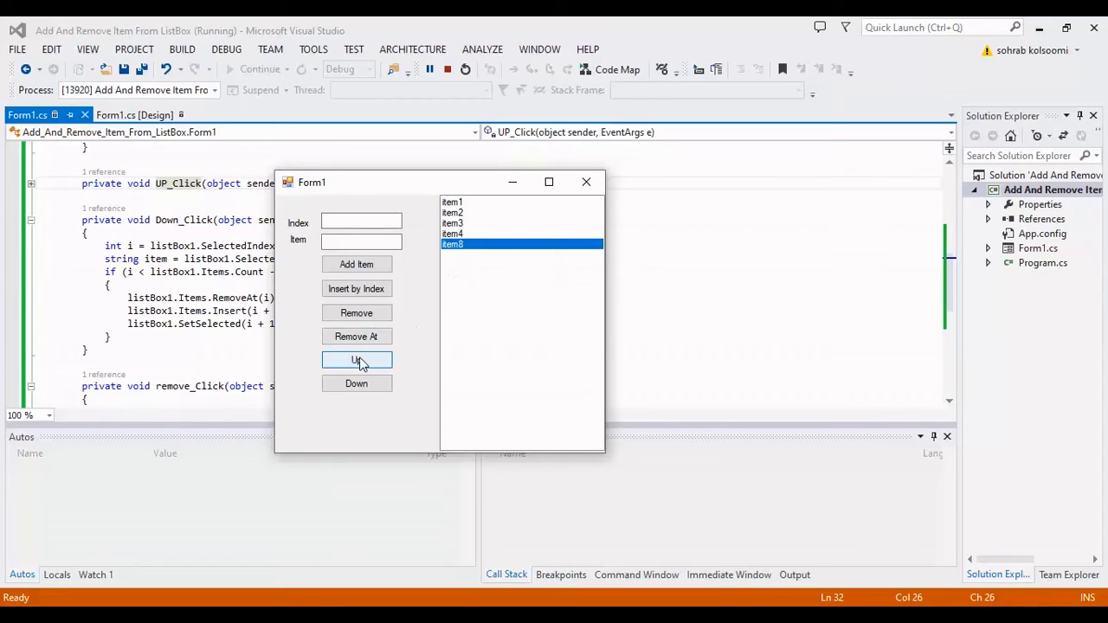
{"action": "left_click", "coordinate": [356, 360]}
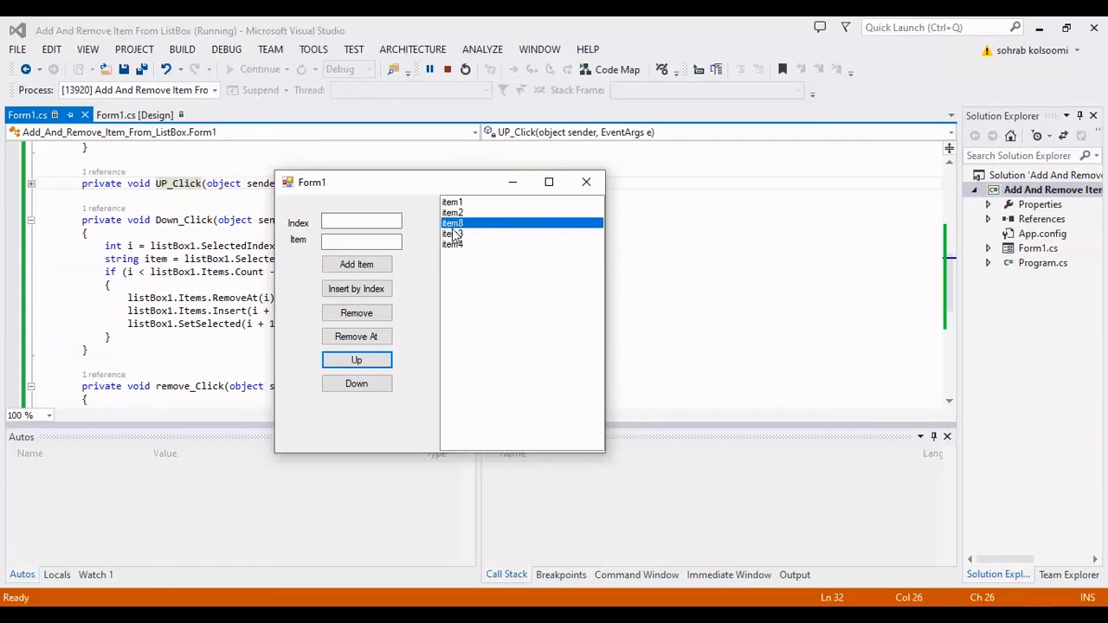
{"action": "mouse_move", "coordinate": [342, 320]}
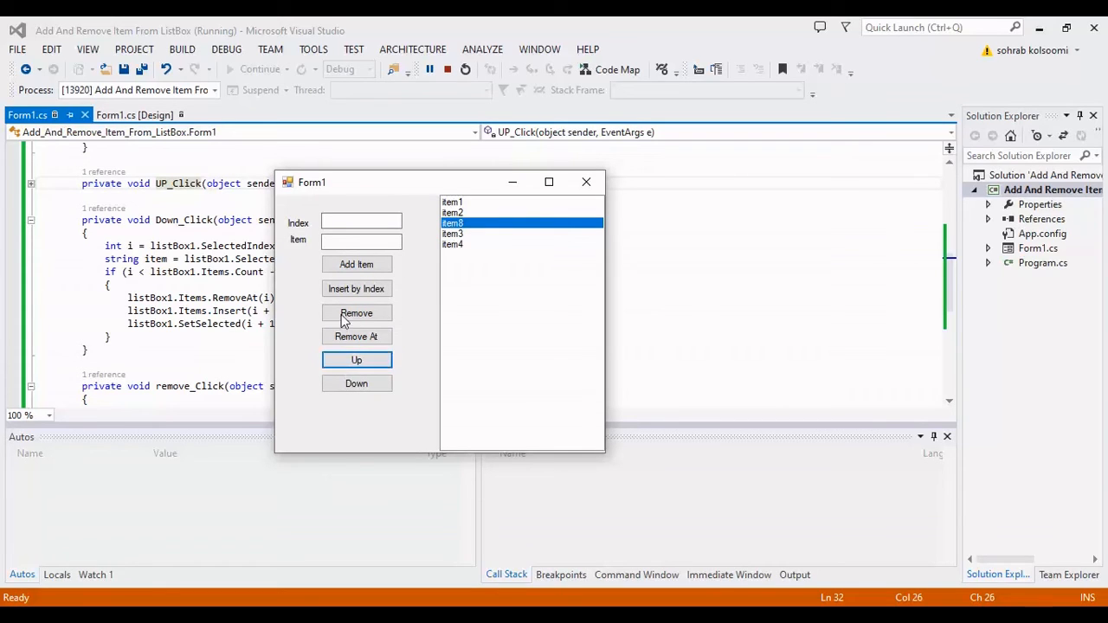
- Remove the entry at index 3 with Remove At, then select item4
{"action": "type", "text": "3"}
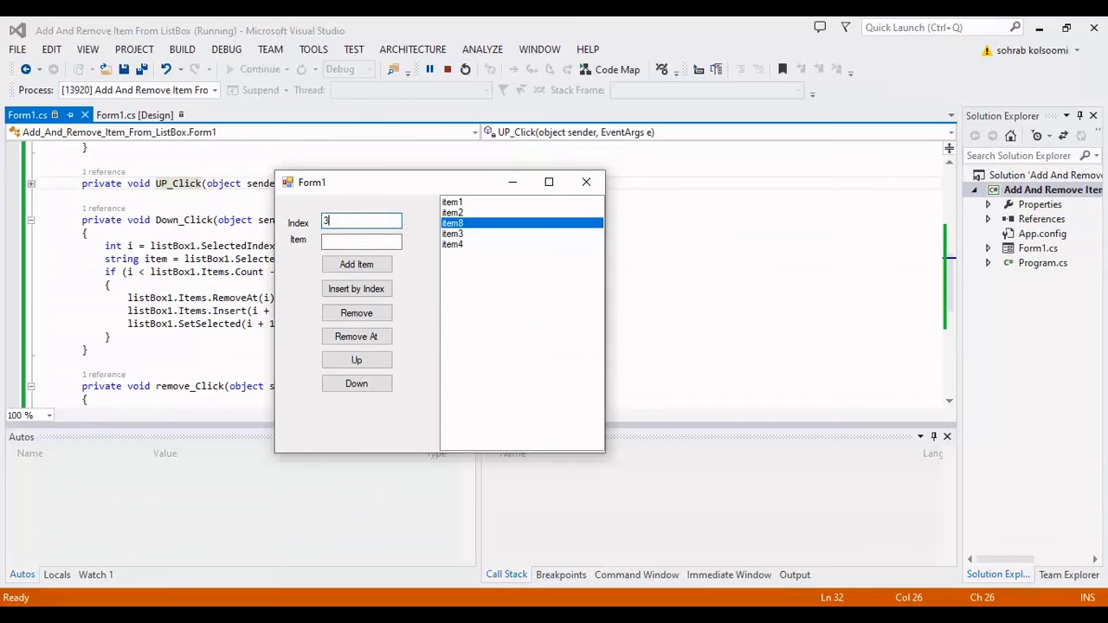
{"action": "left_click", "coordinate": [356, 336]}
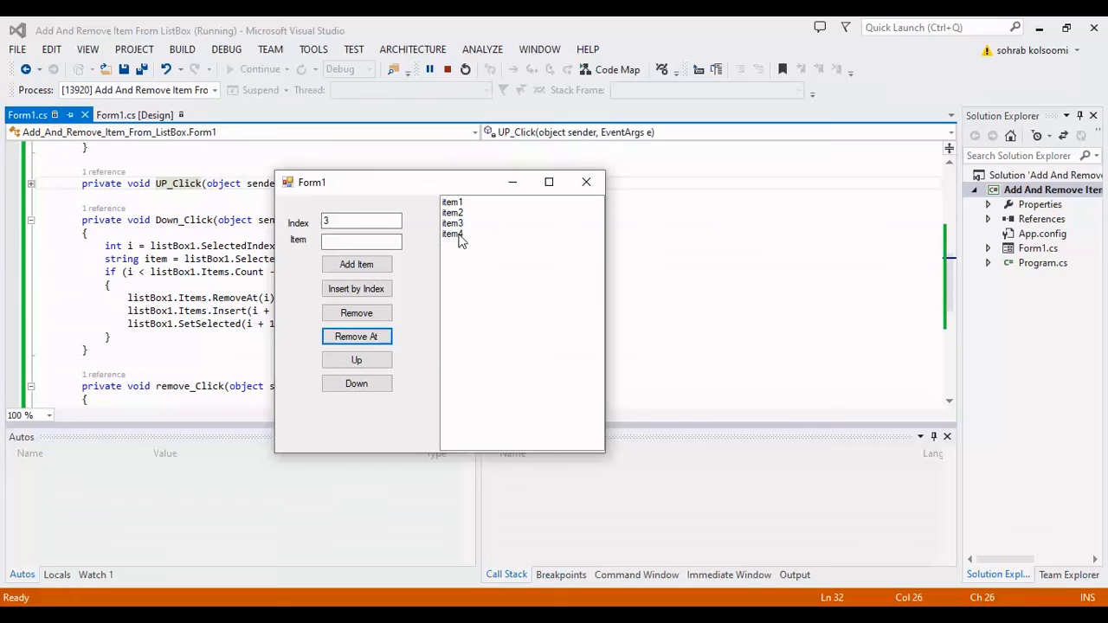
{"action": "left_click", "coordinate": [356, 360]}
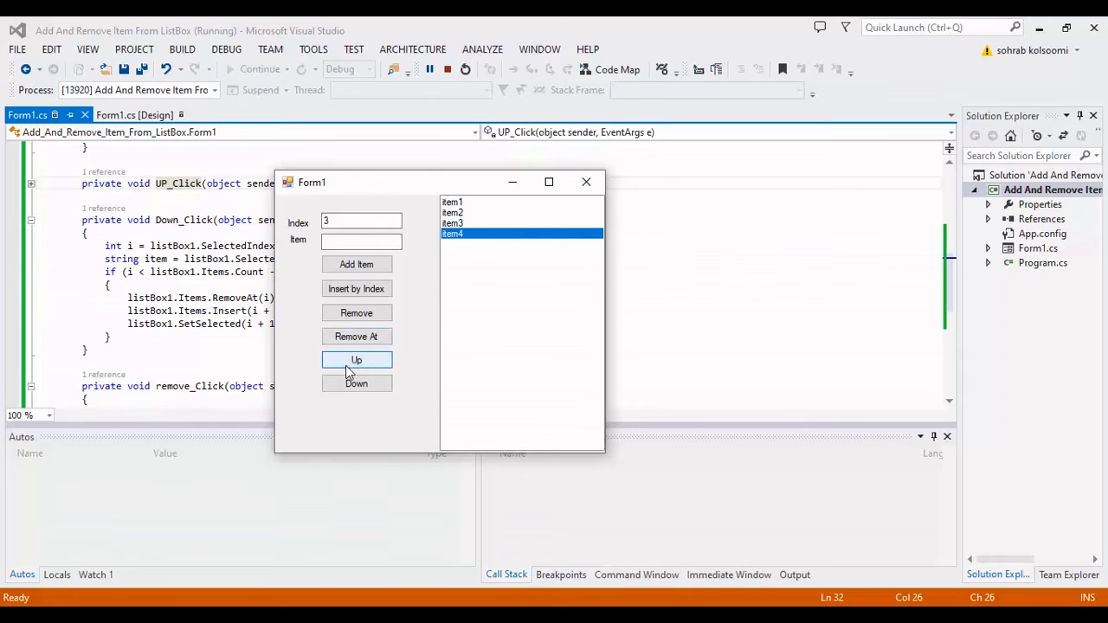
{"action": "left_click", "coordinate": [356, 361]}
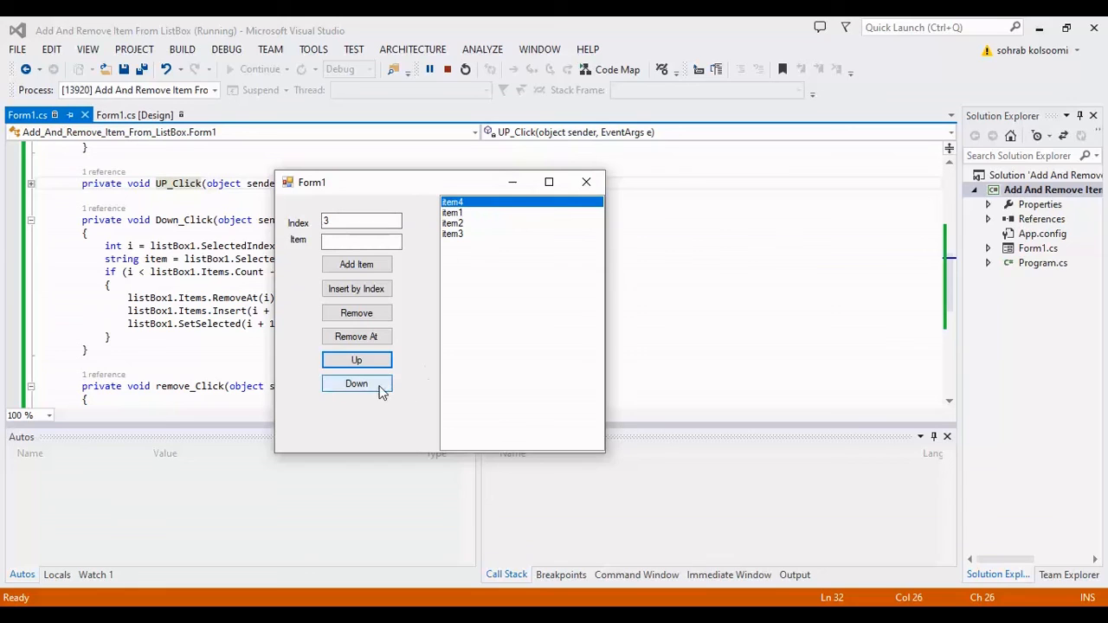
{"action": "left_click", "coordinate": [355, 383]}
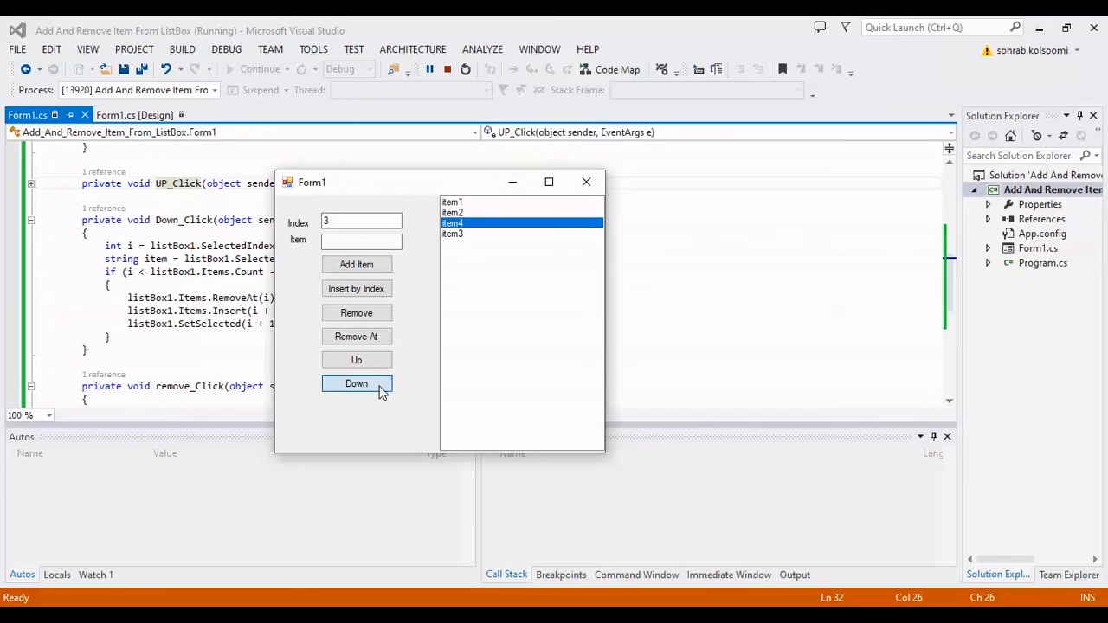
{"action": "left_click", "coordinate": [356, 383]}
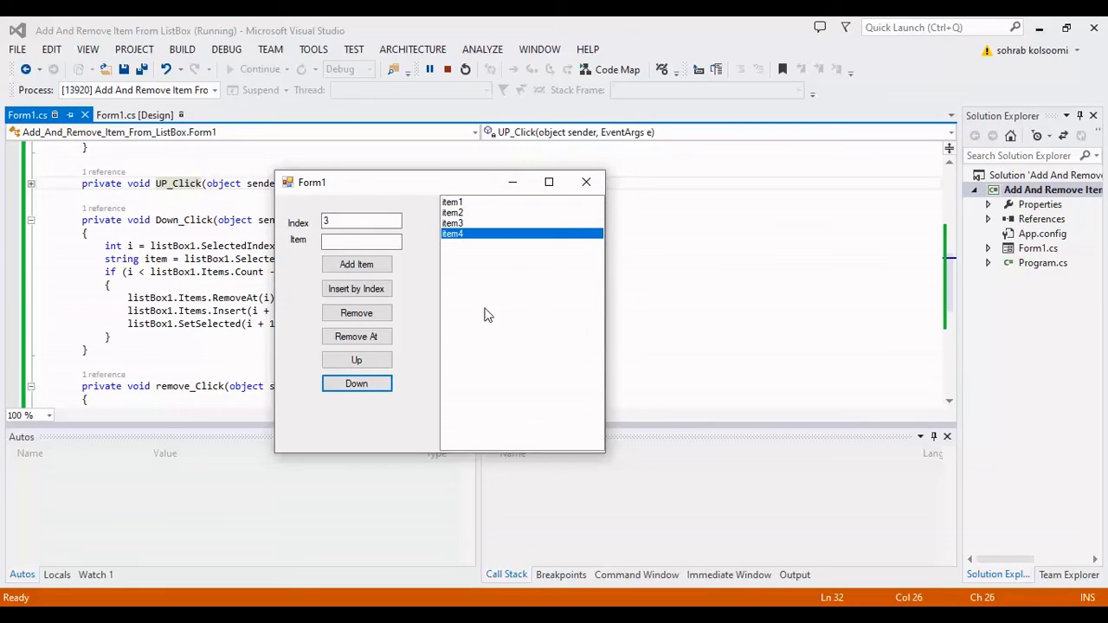
{"action": "mouse_move", "coordinate": [520, 286]}
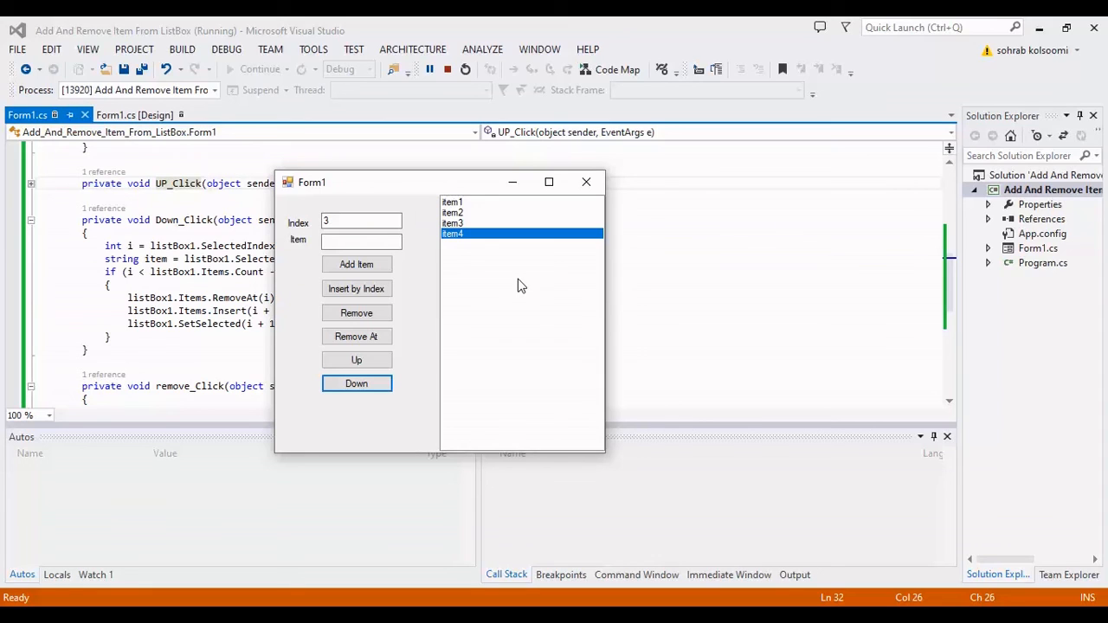